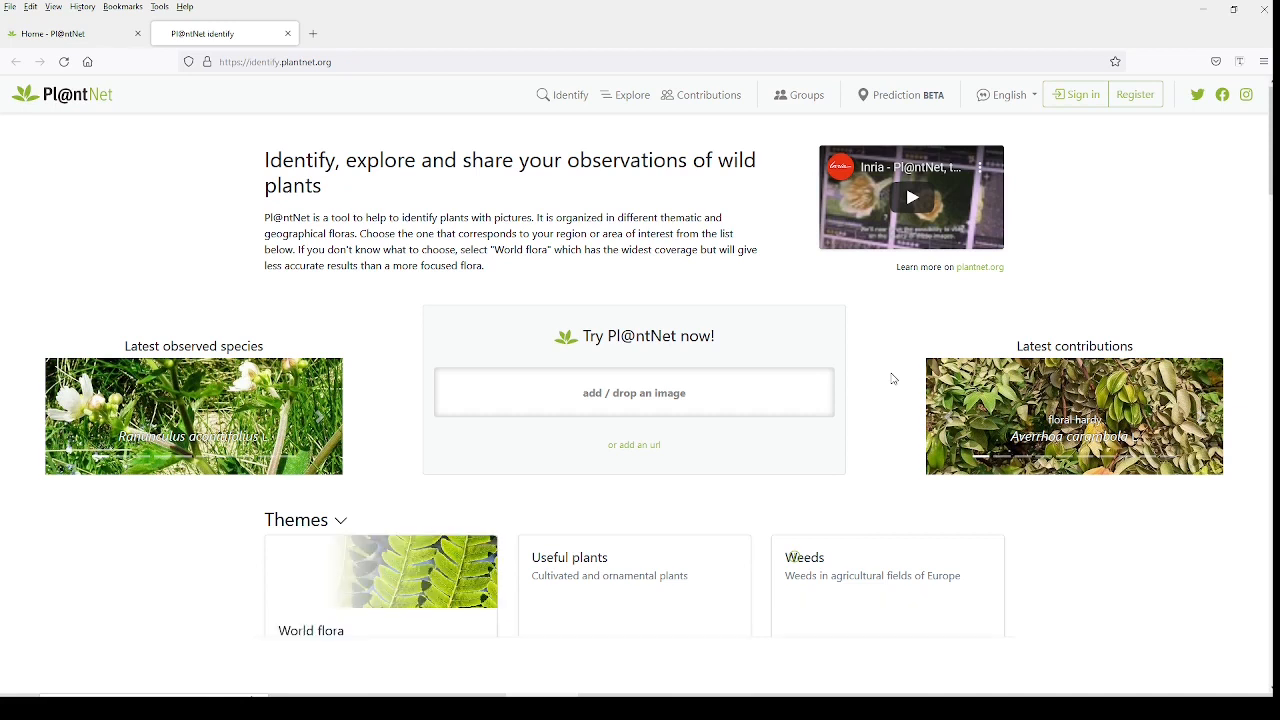
# Upload plant.jpg from the computer so Pl@ntNet identifies the plant.
pyautogui.scroll(-3)
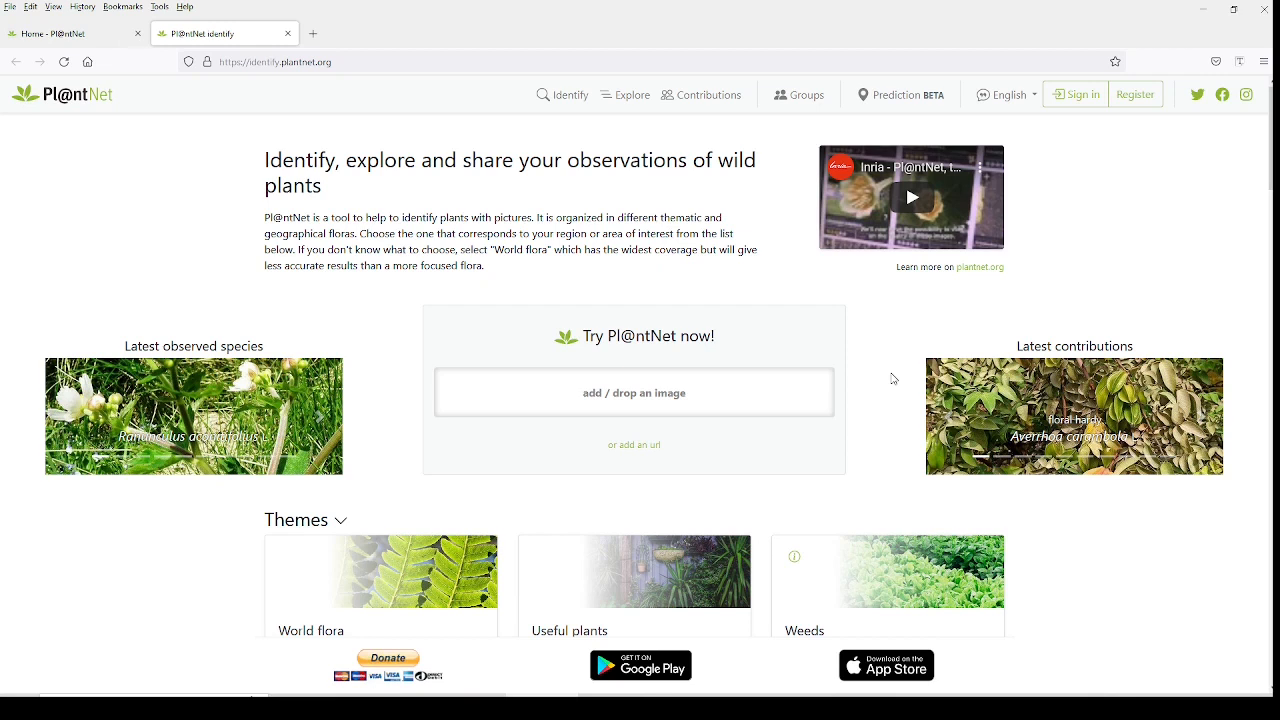
pyautogui.moveTo(868, 338)
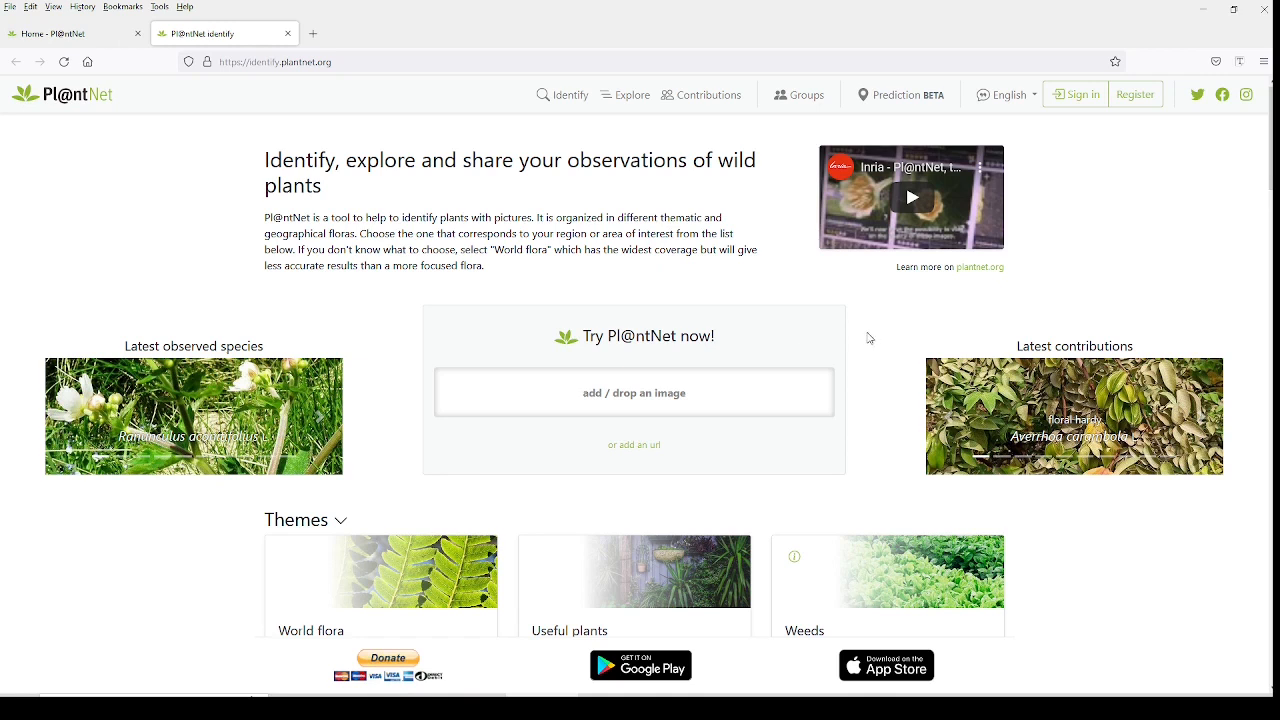
pyautogui.moveTo(902, 336)
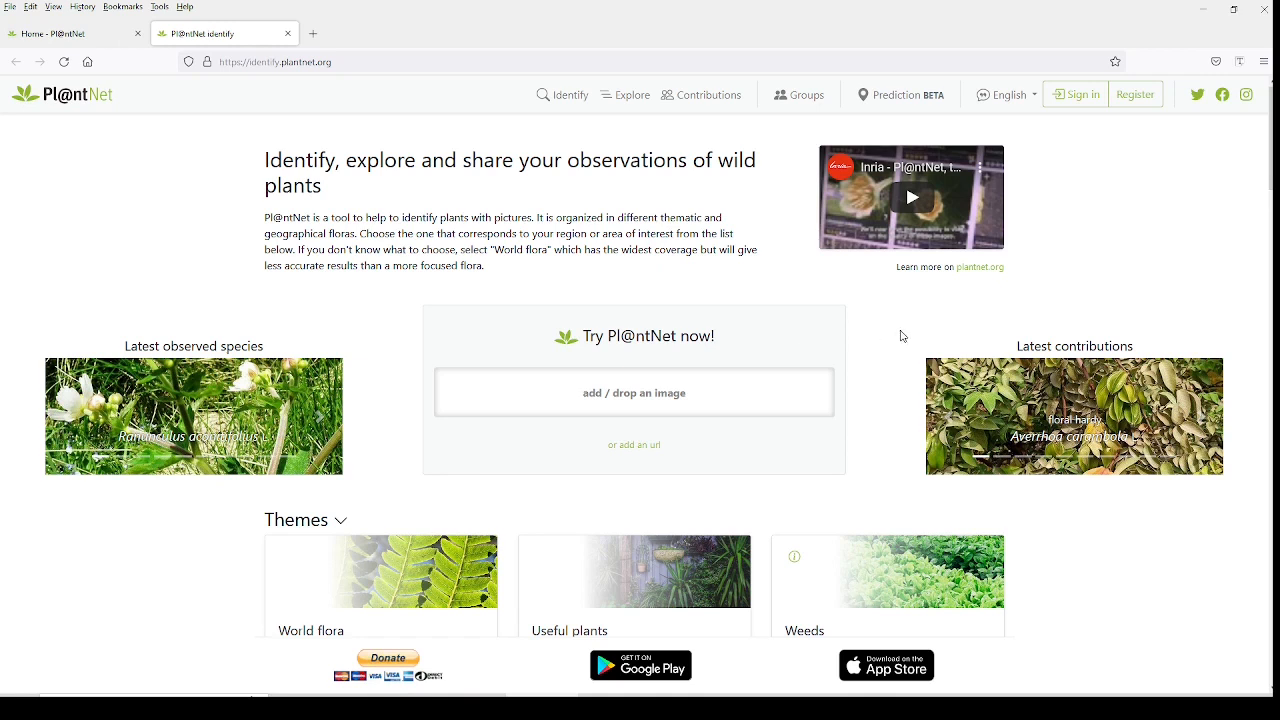
pyautogui.moveTo(624, 404)
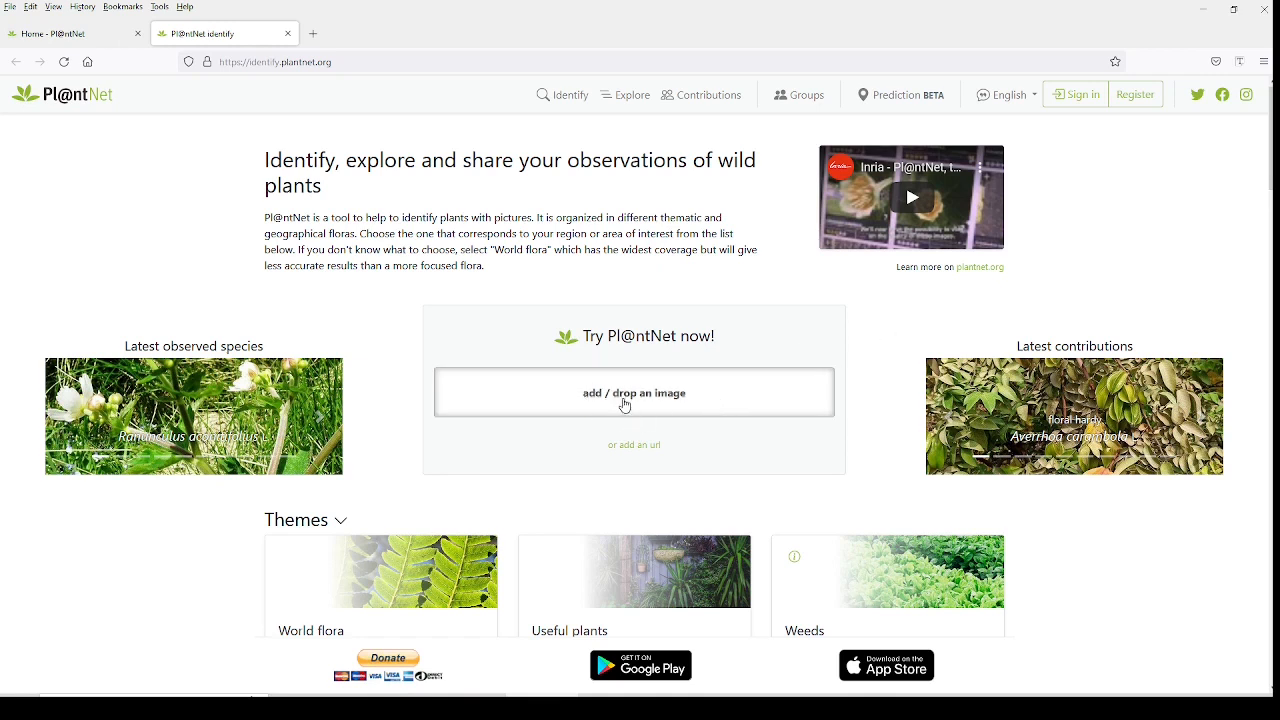
pyautogui.moveTo(692, 408)
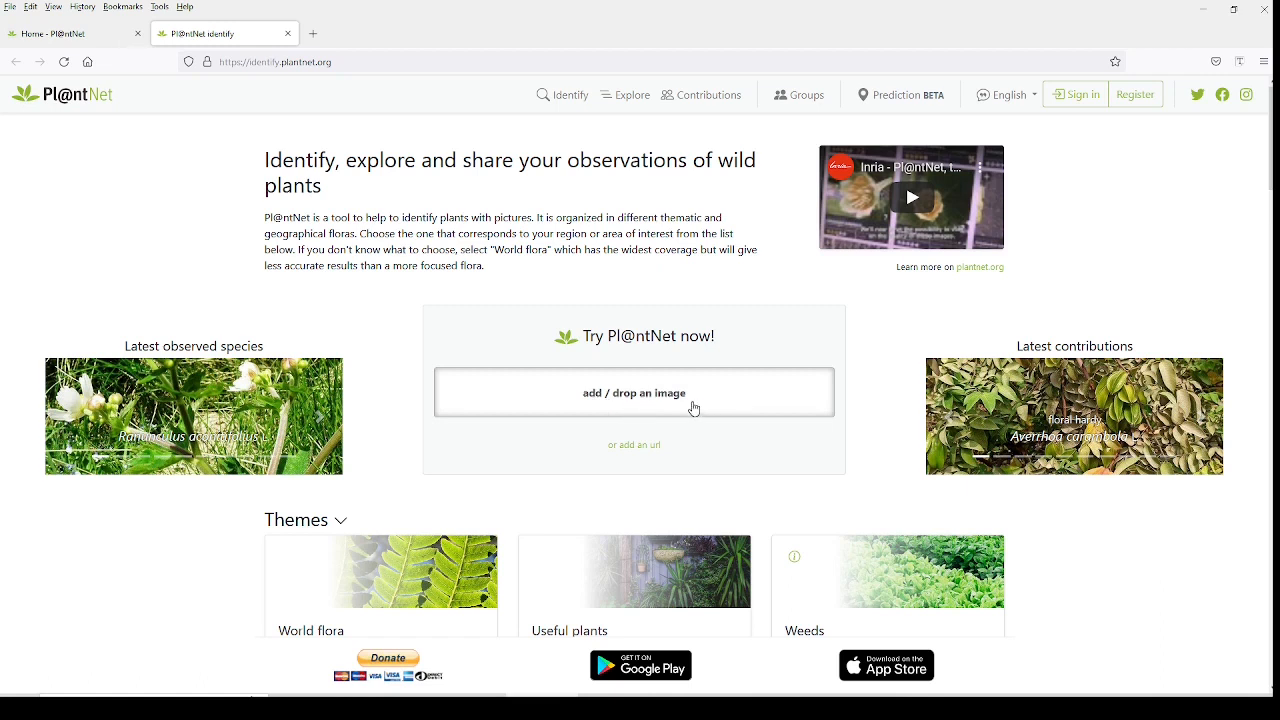
pyautogui.click(634, 392)
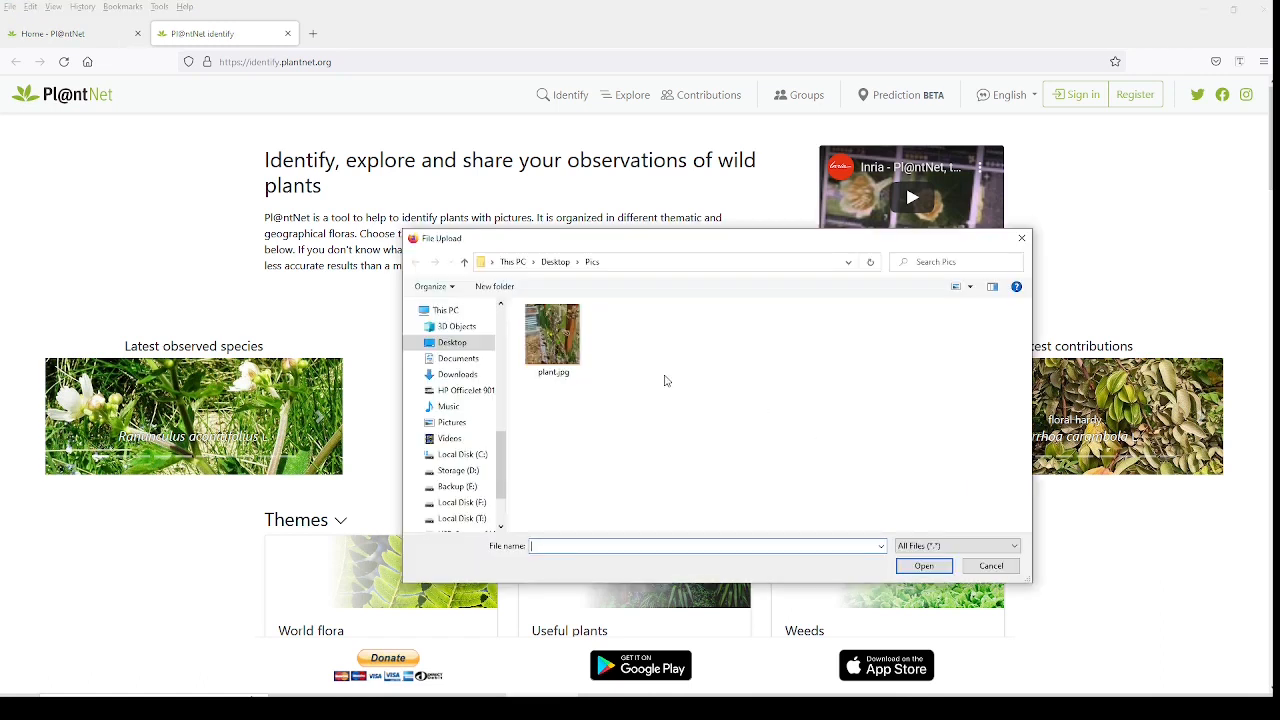
pyautogui.click(552, 332)
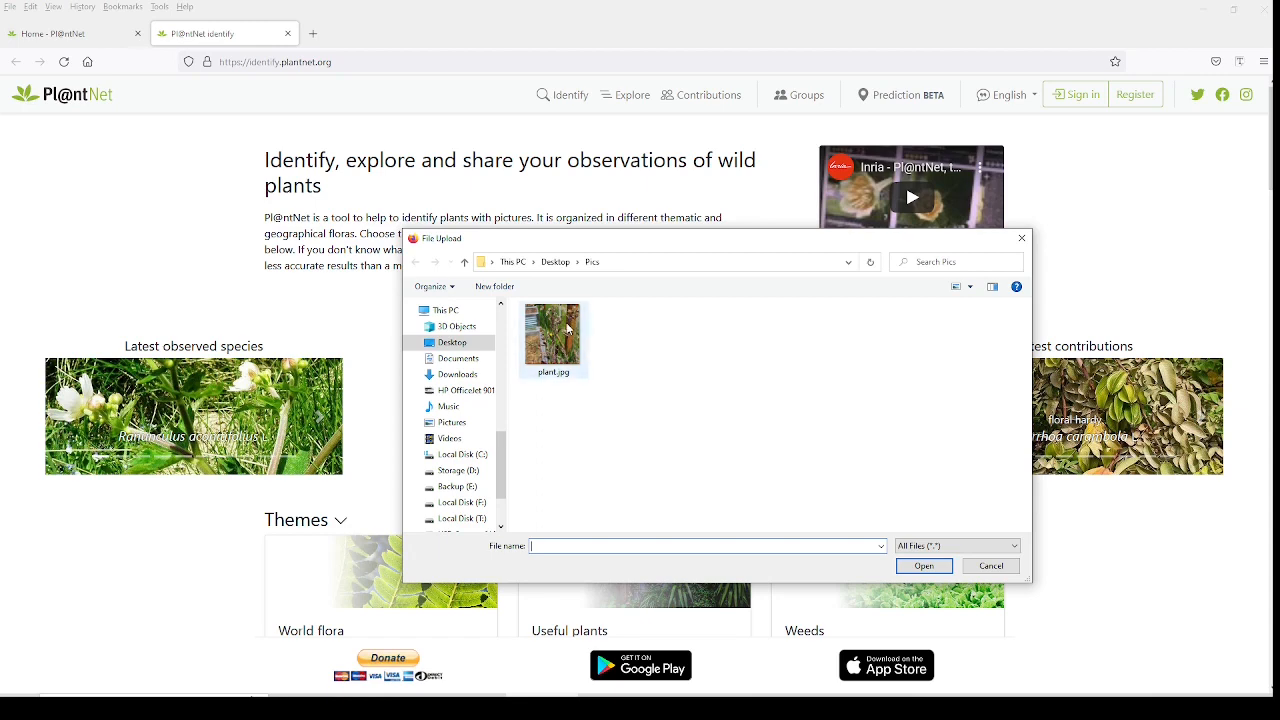
pyautogui.click(924, 564)
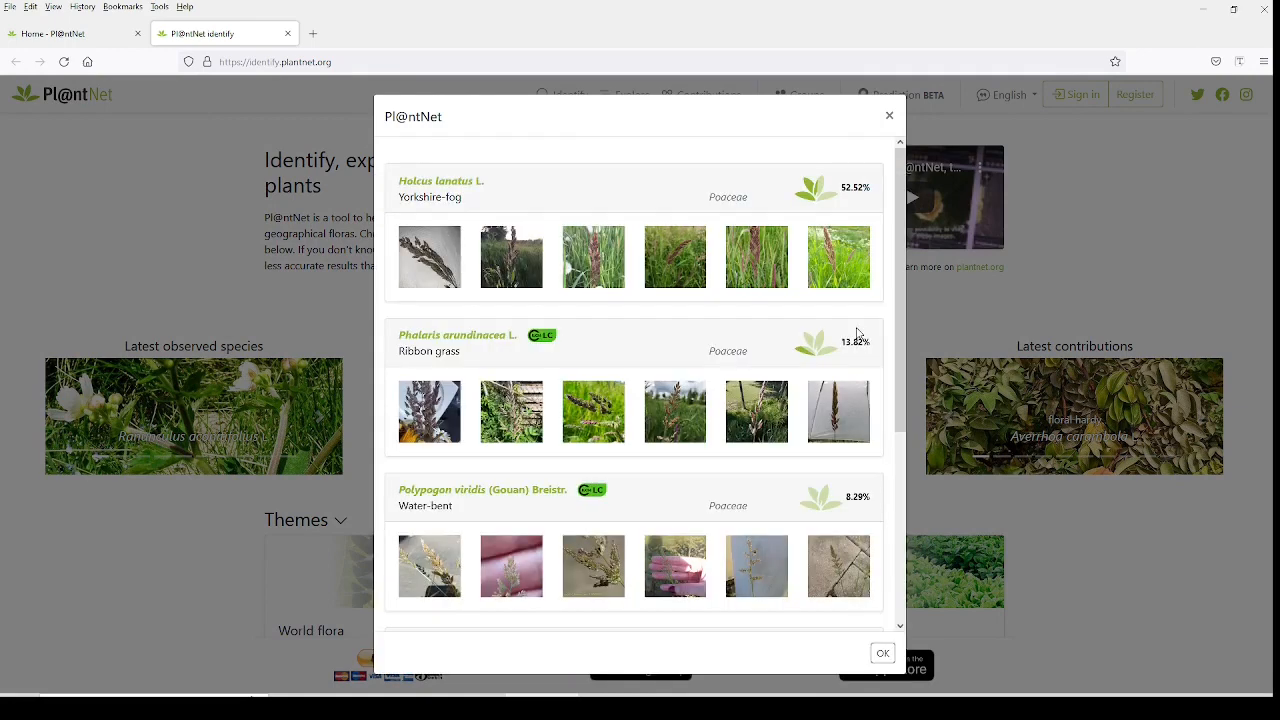
pyautogui.moveTo(858, 328)
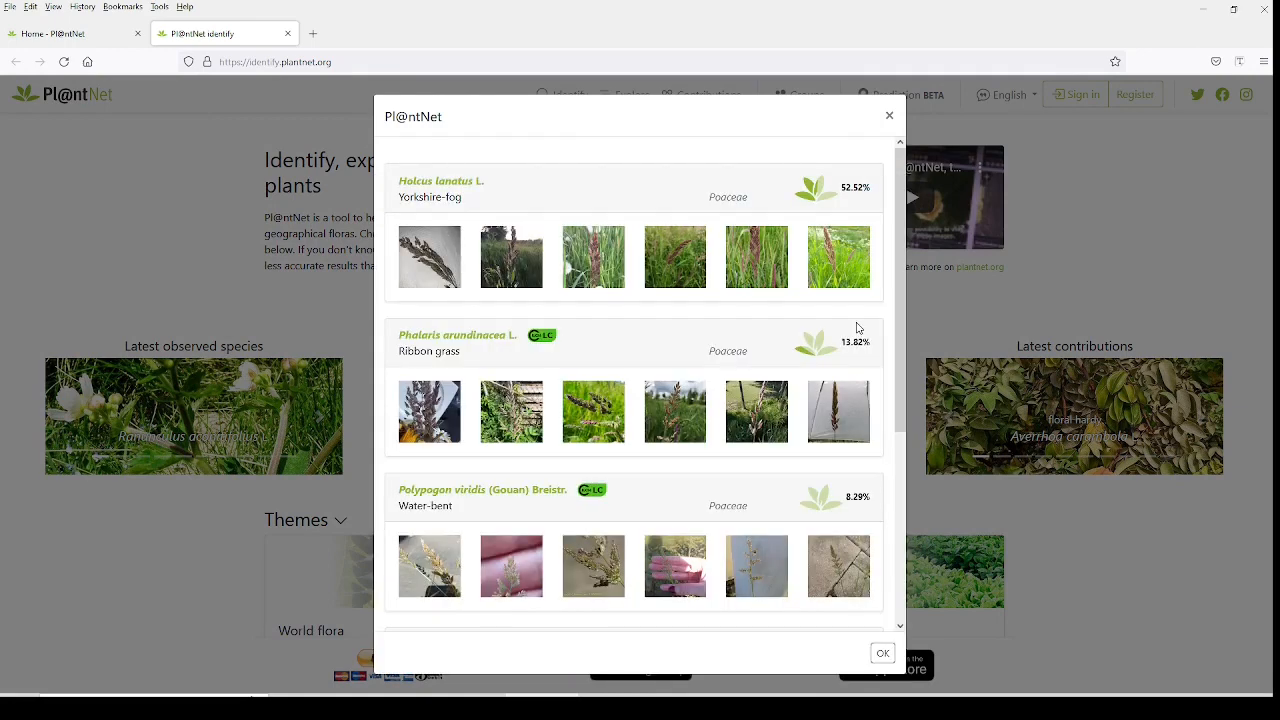
pyautogui.moveTo(878, 216)
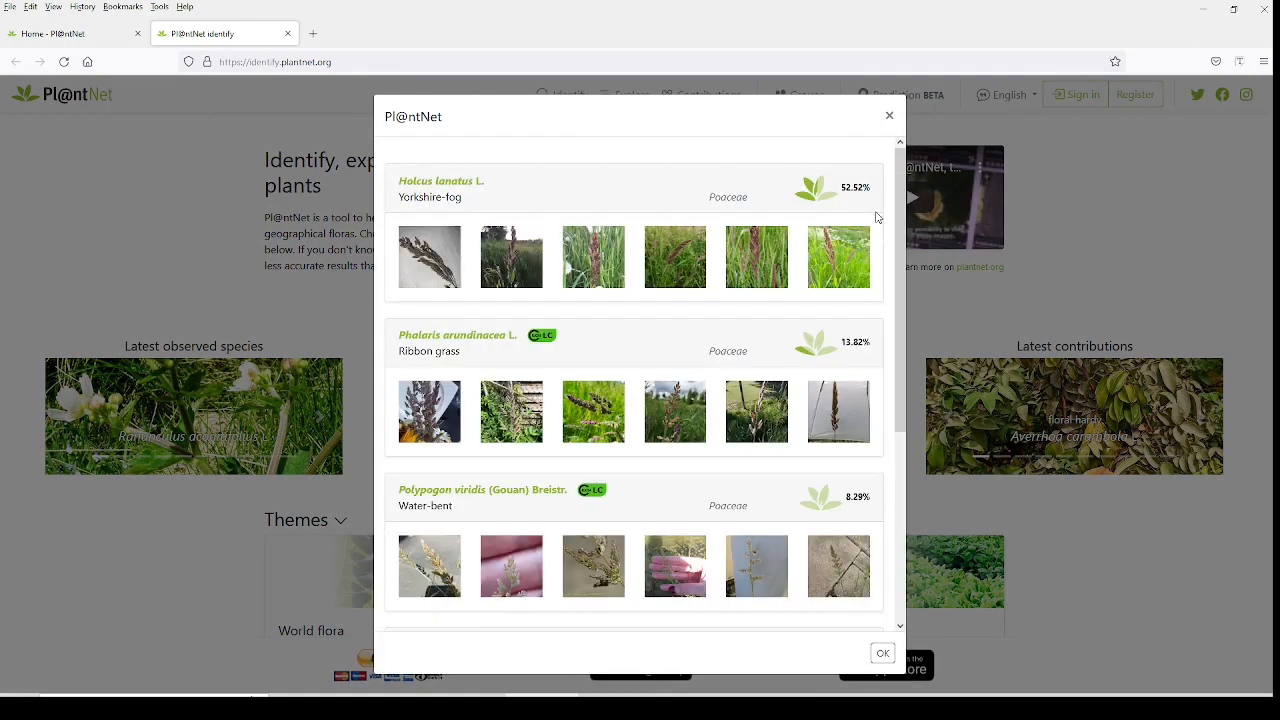
# Browse the candidate list and compare reference images, with Holcus lanatus top at 52.52%.
pyautogui.doubleClick(452, 198)
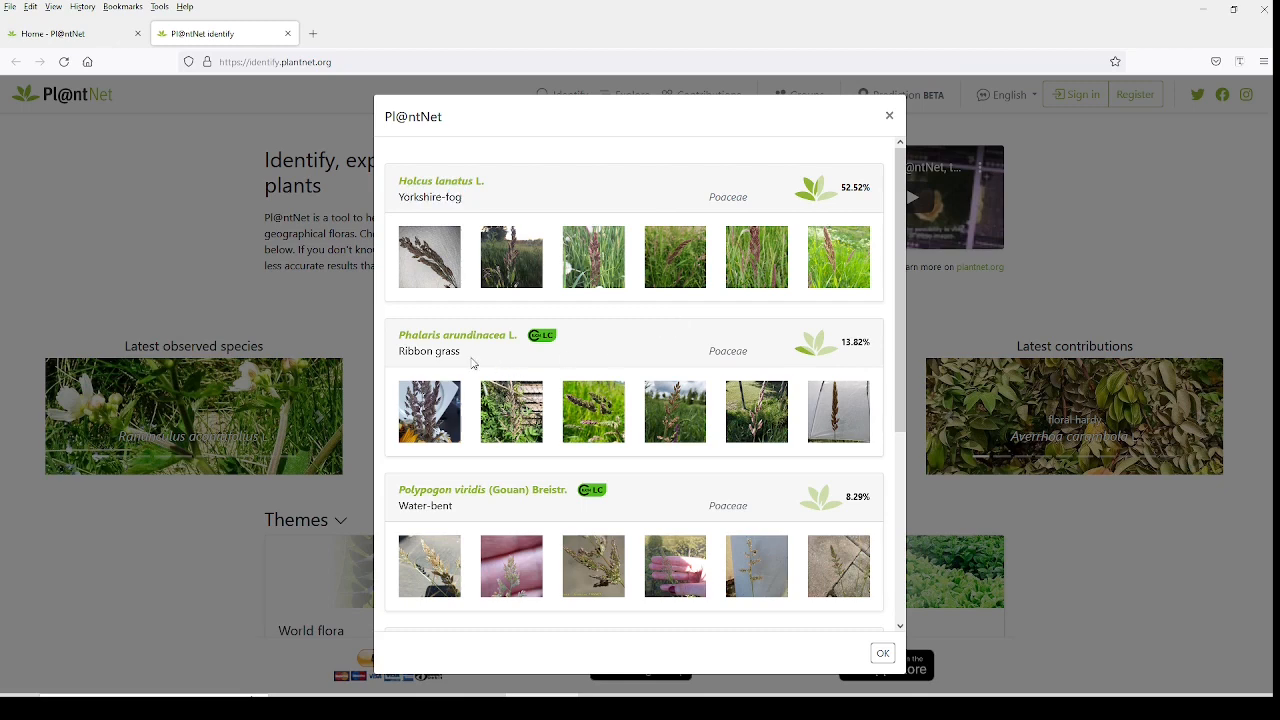
pyautogui.moveTo(804, 366)
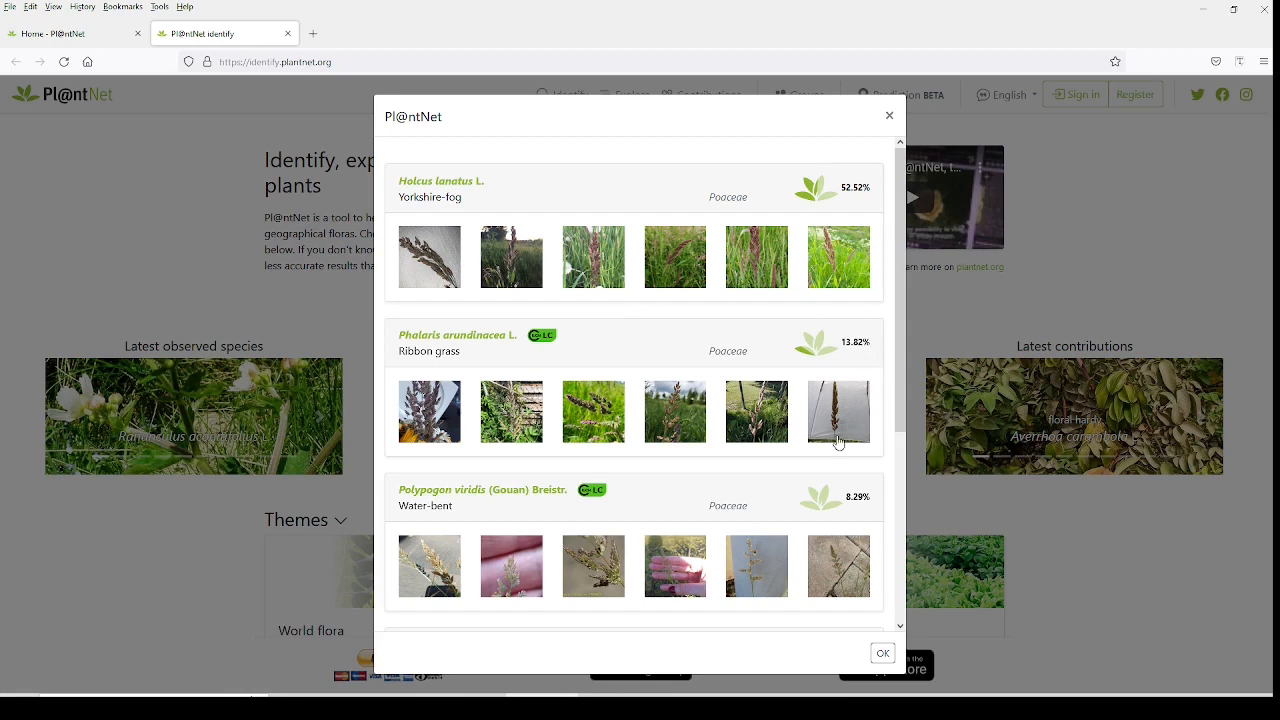
pyautogui.scroll(-3)
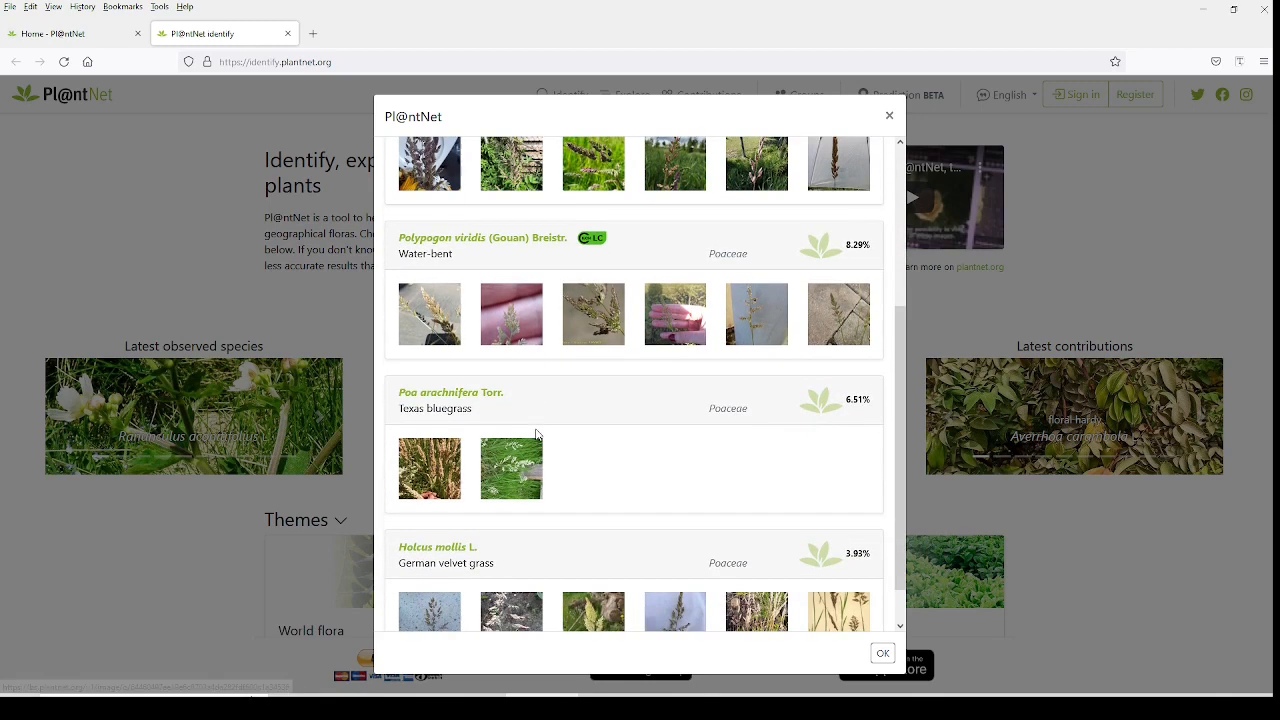
pyautogui.scroll(-3)
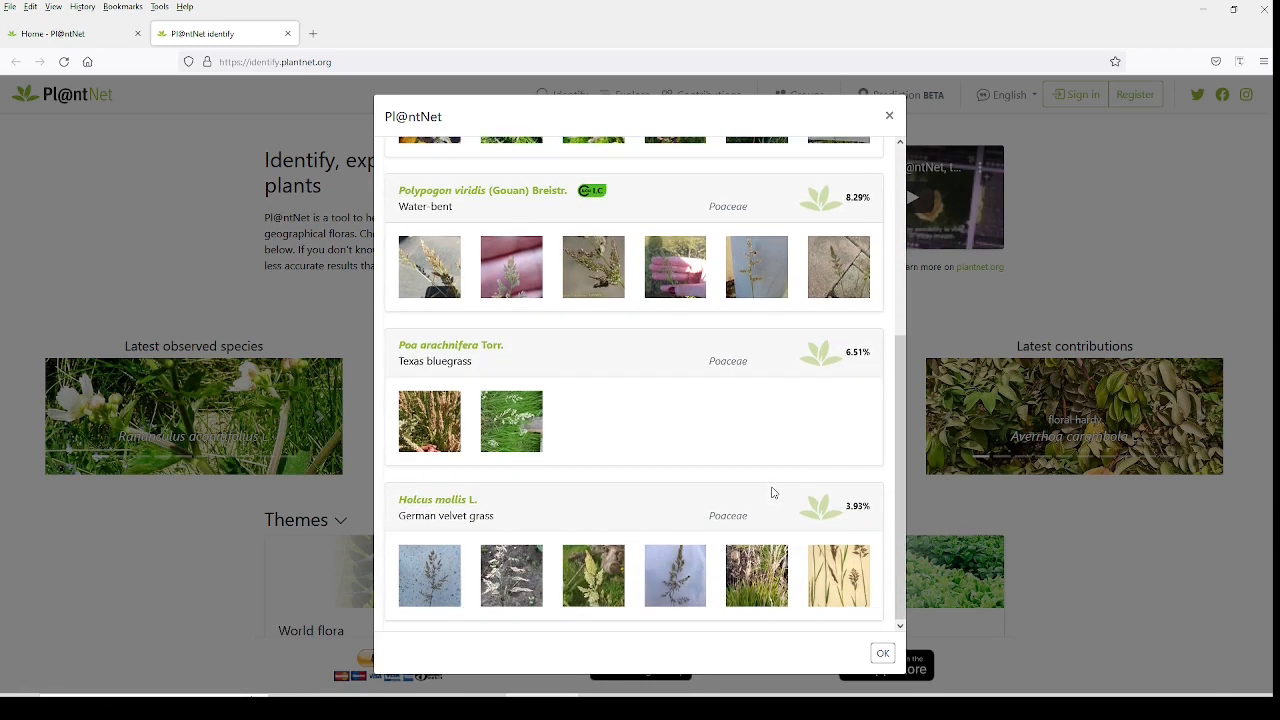
pyautogui.moveTo(788, 456)
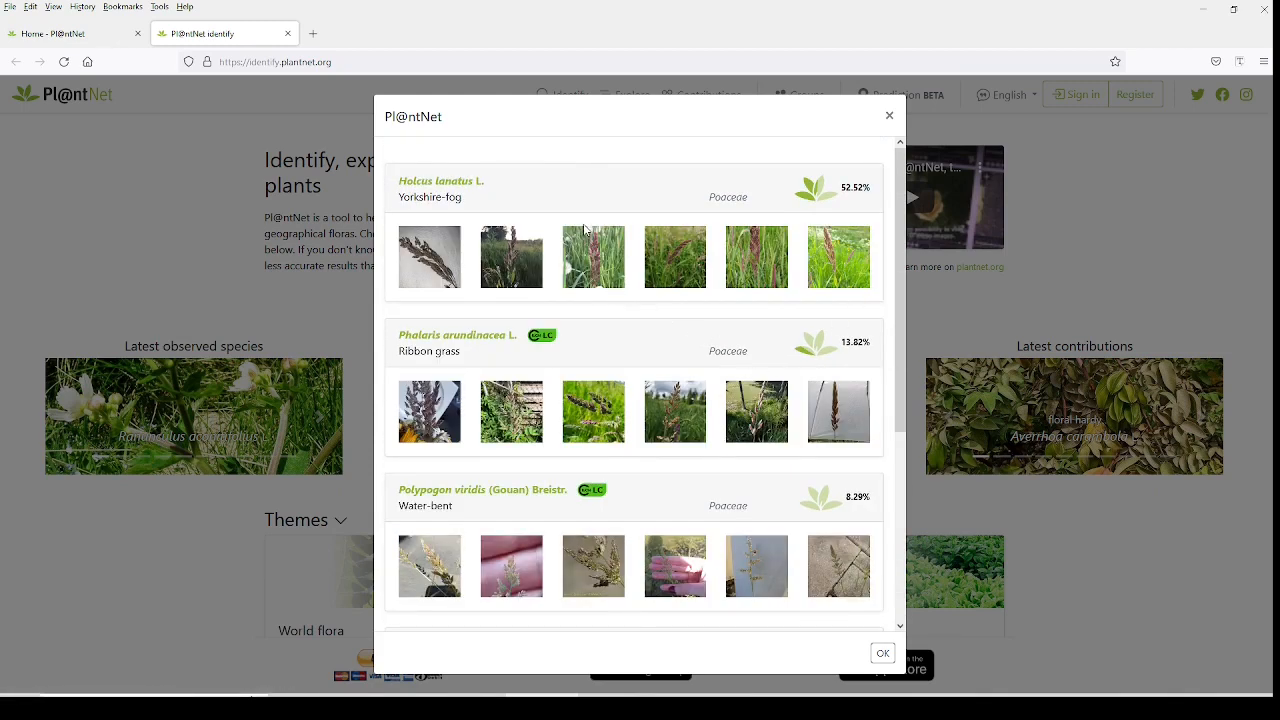
pyautogui.moveTo(752, 176)
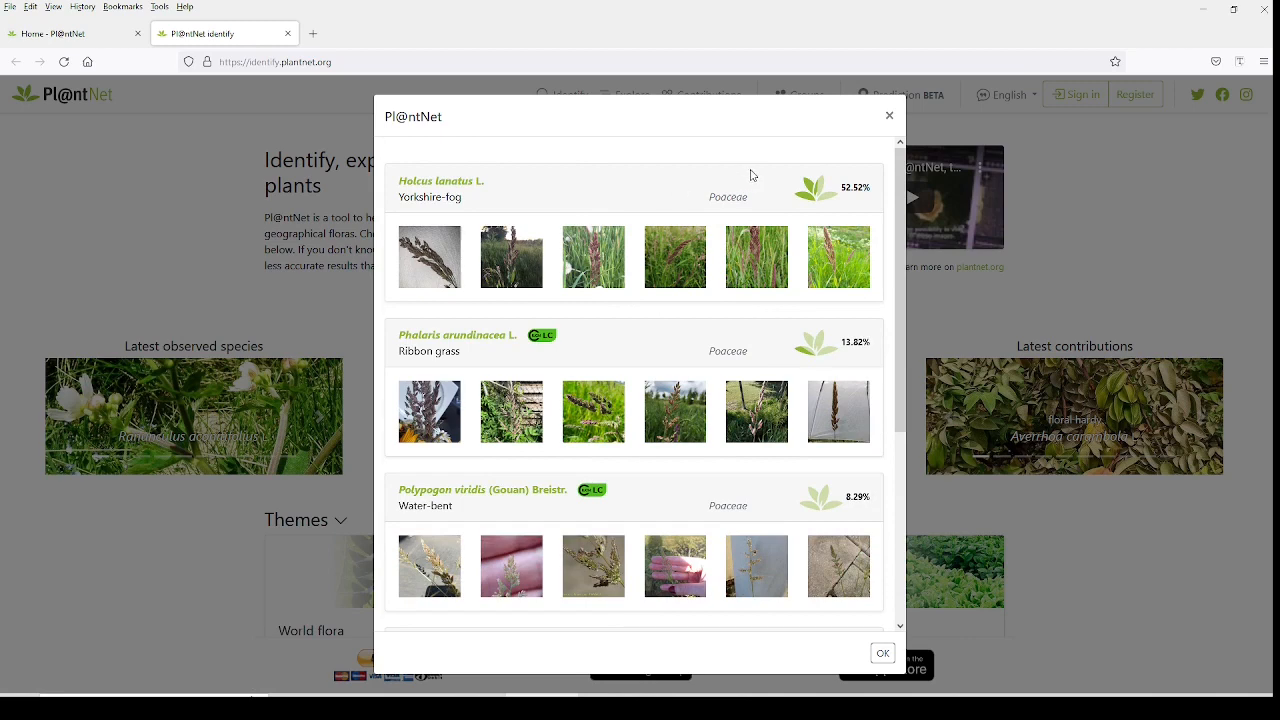
pyautogui.moveTo(800, 260)
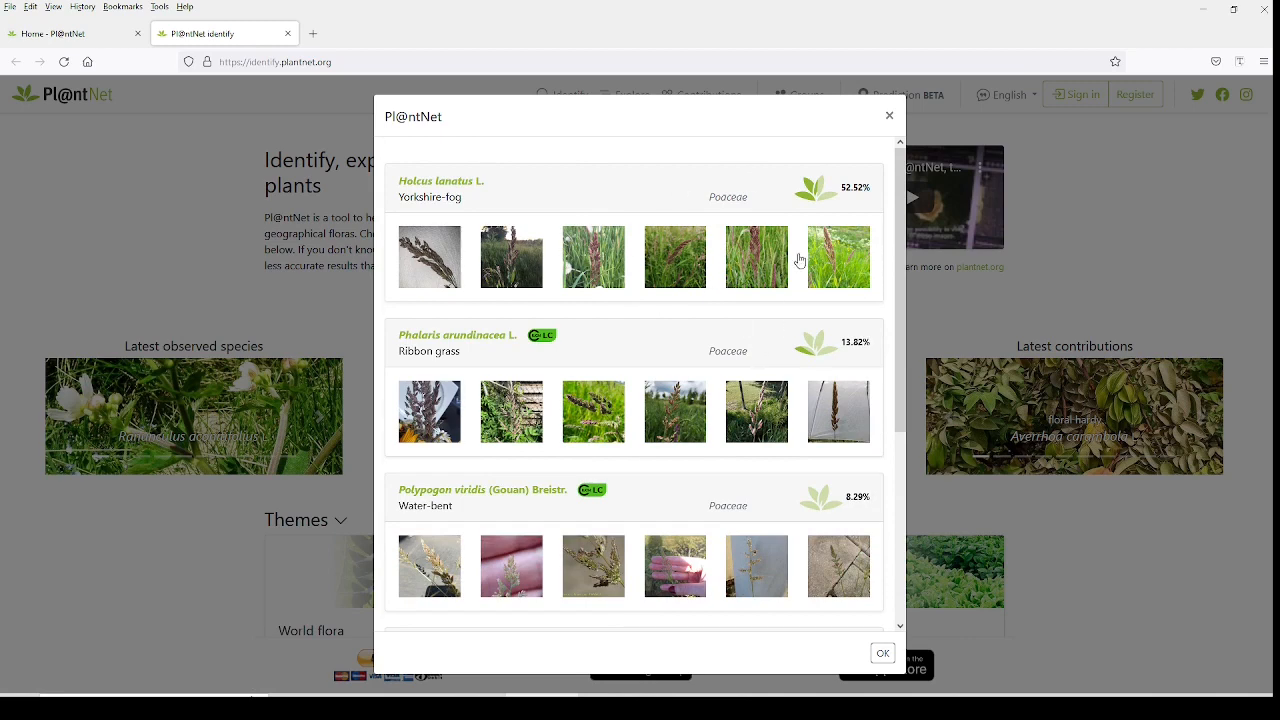
pyautogui.click(838, 256)
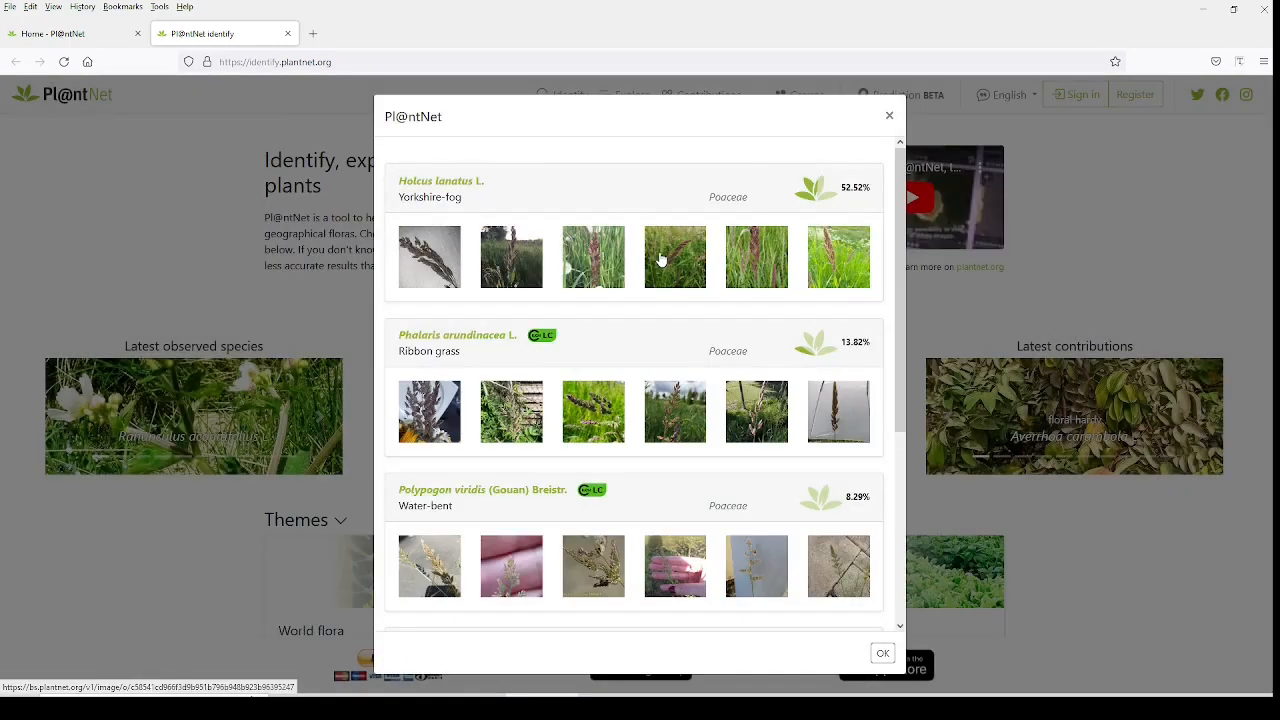
pyautogui.click(674, 256)
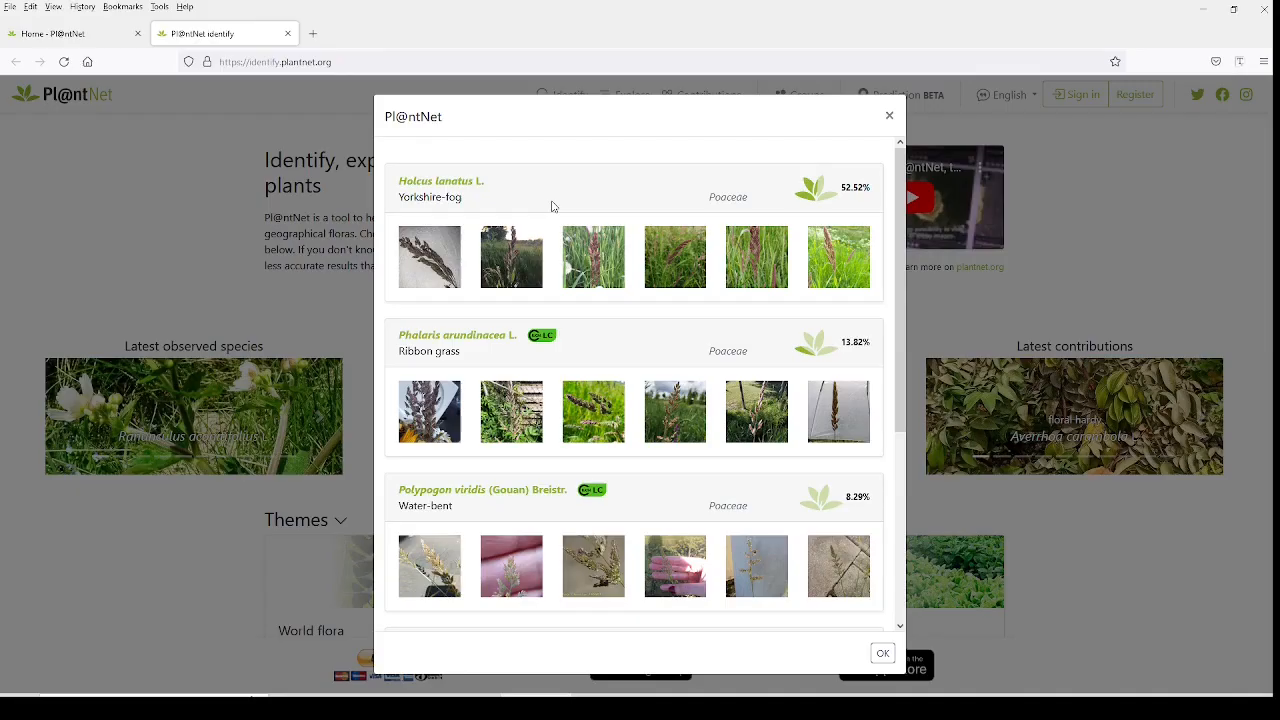
pyautogui.moveTo(780, 192)
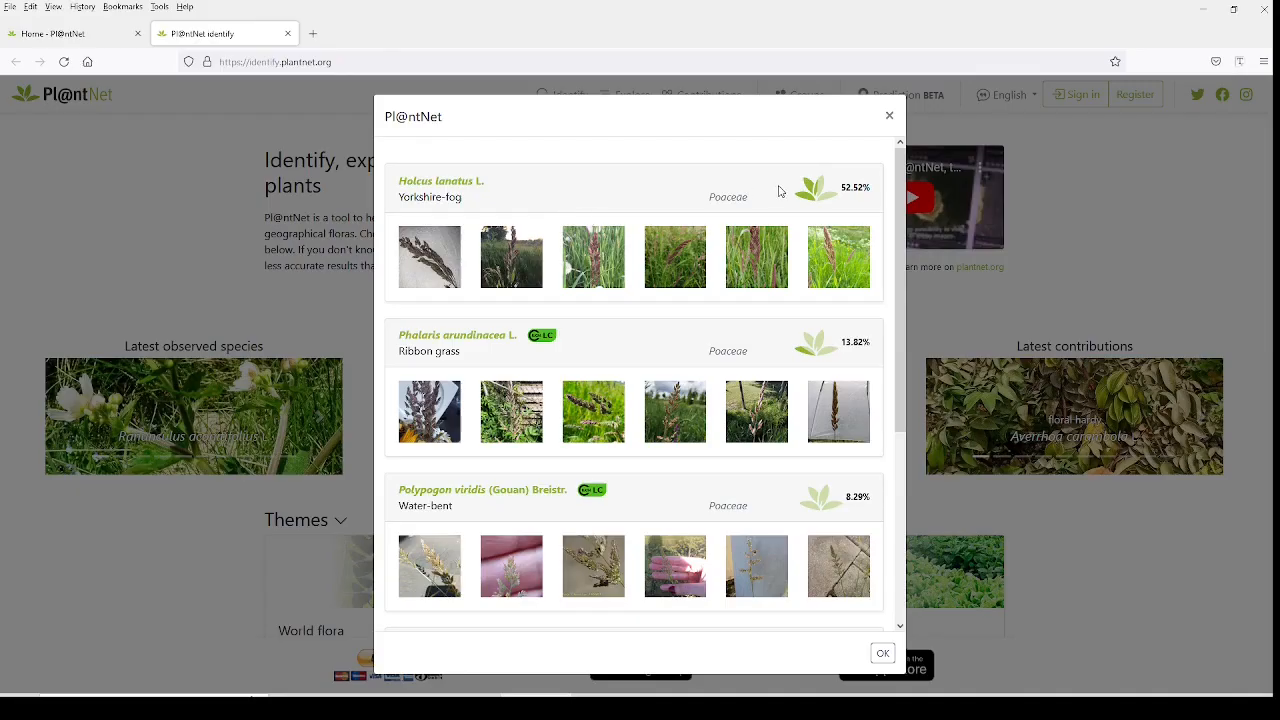
pyautogui.moveTo(460, 250)
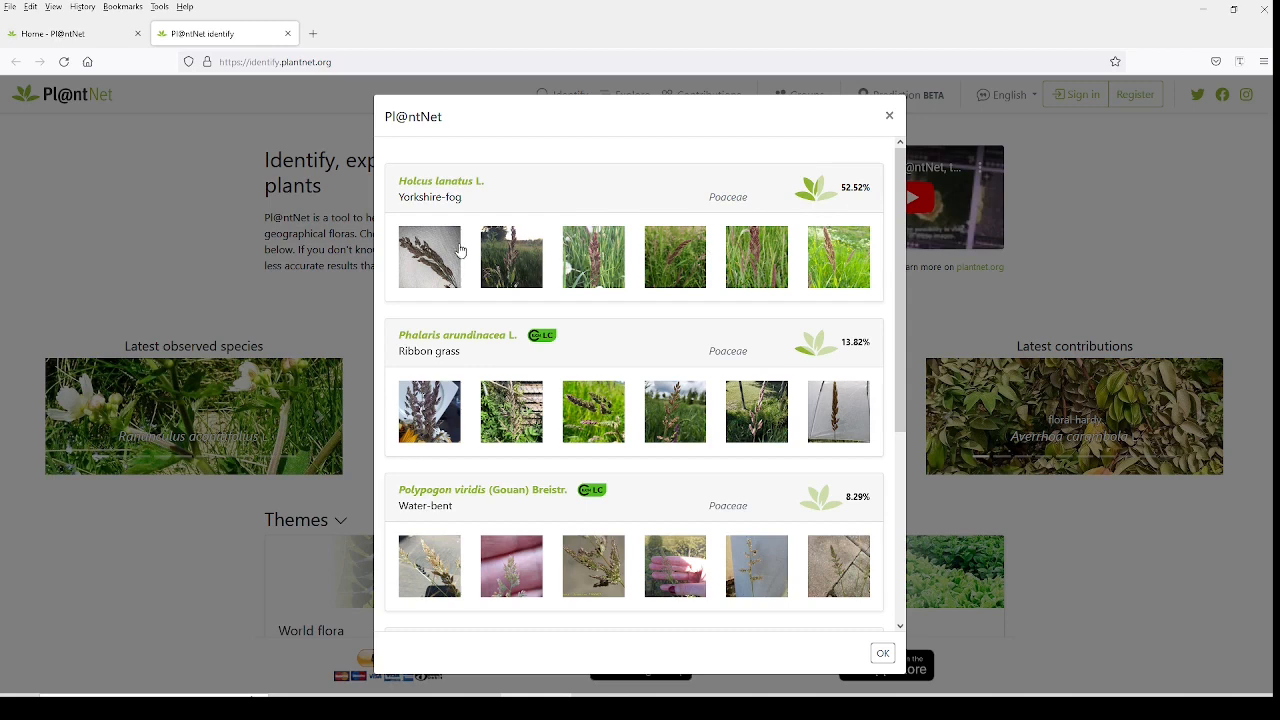
pyautogui.moveTo(440, 180)
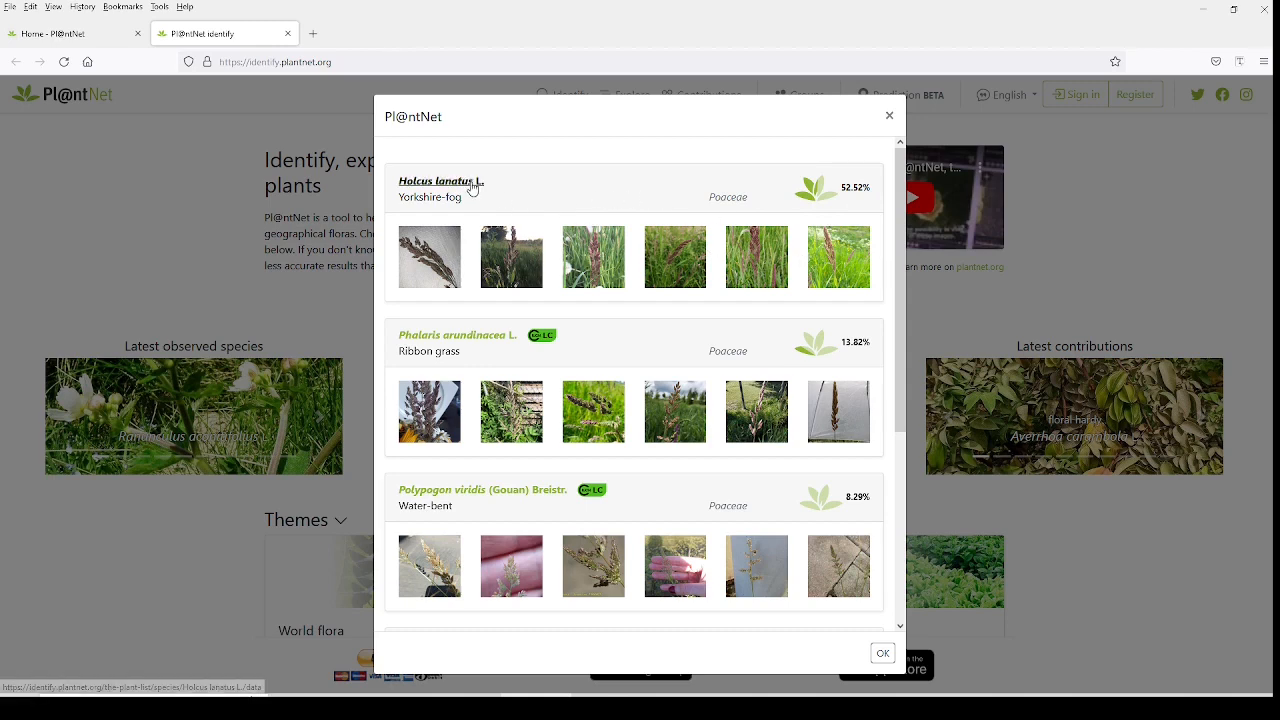
pyautogui.moveTo(478, 182)
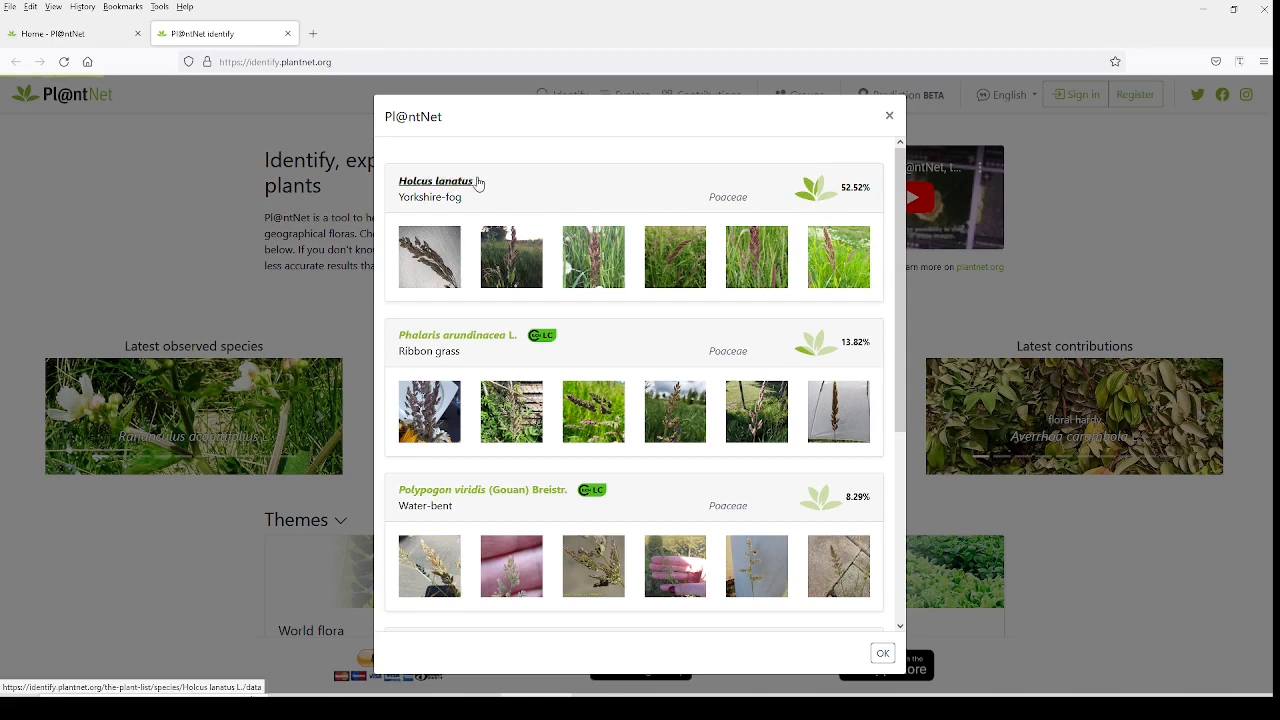
pyautogui.moveTo(524, 202)
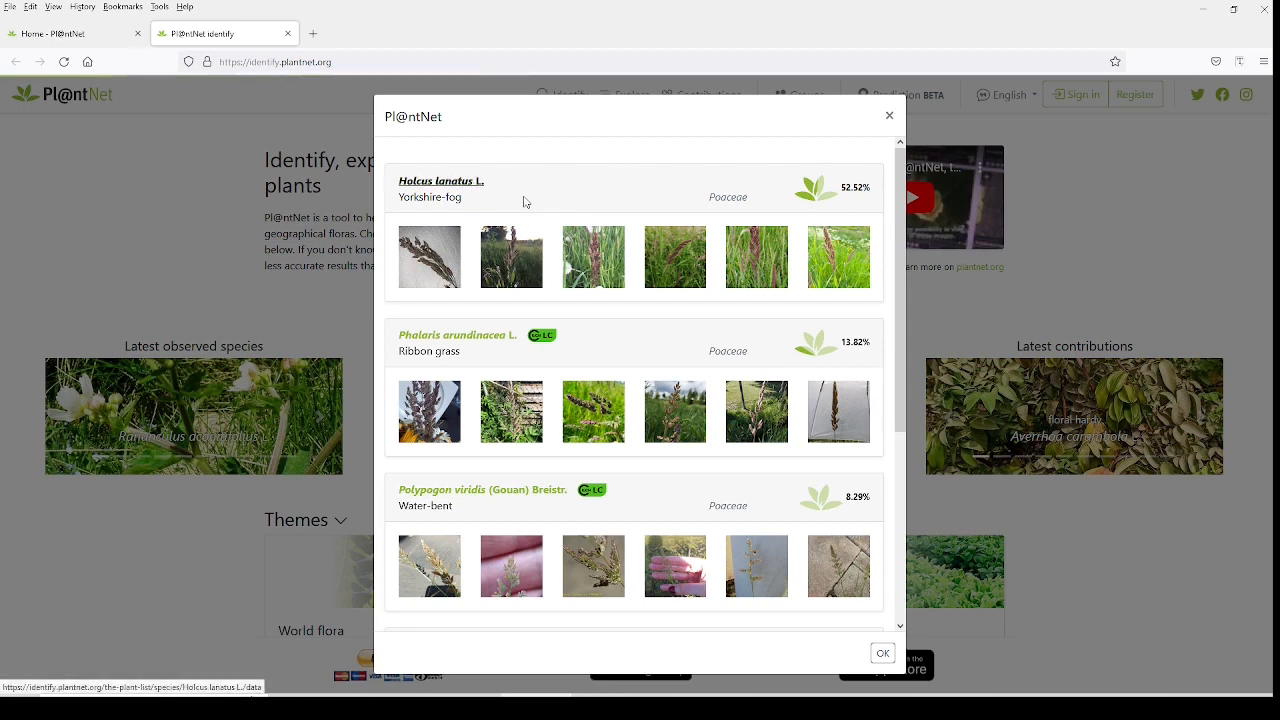
# View Holcus lanatus's common names and pan its observation map to other regions.
pyautogui.click(440, 180)
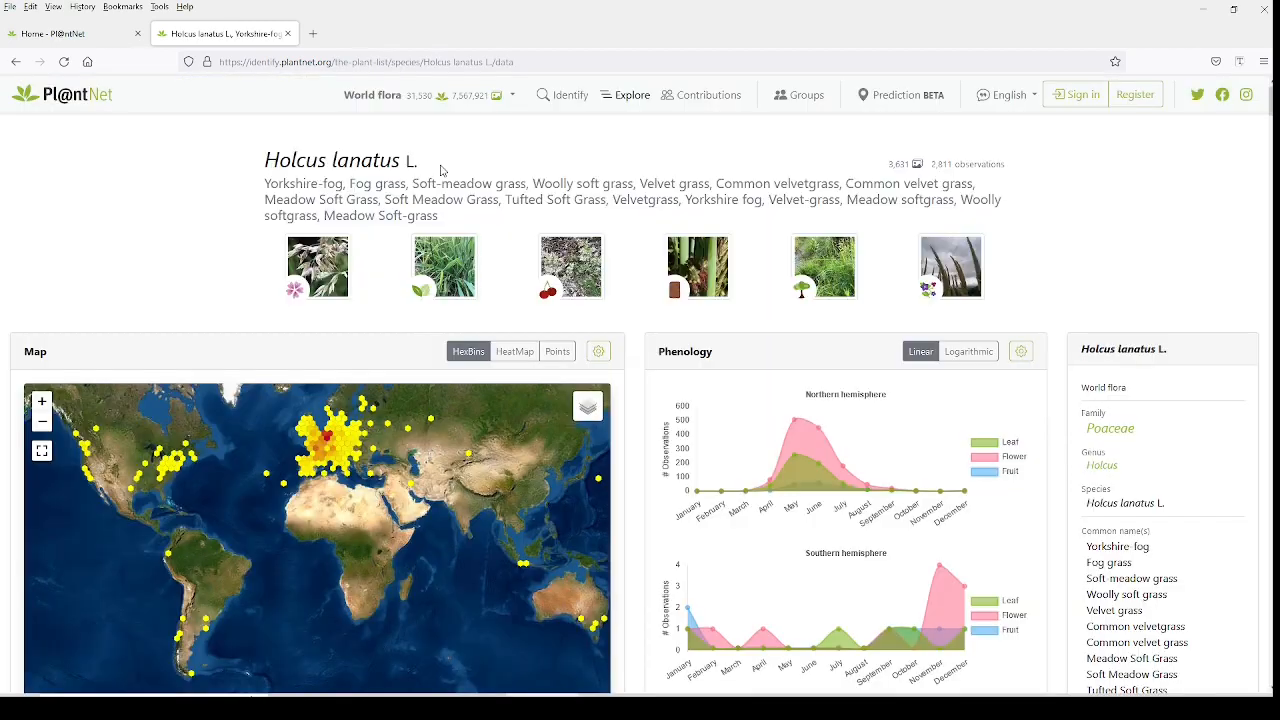
pyautogui.tripleClick(338, 160)
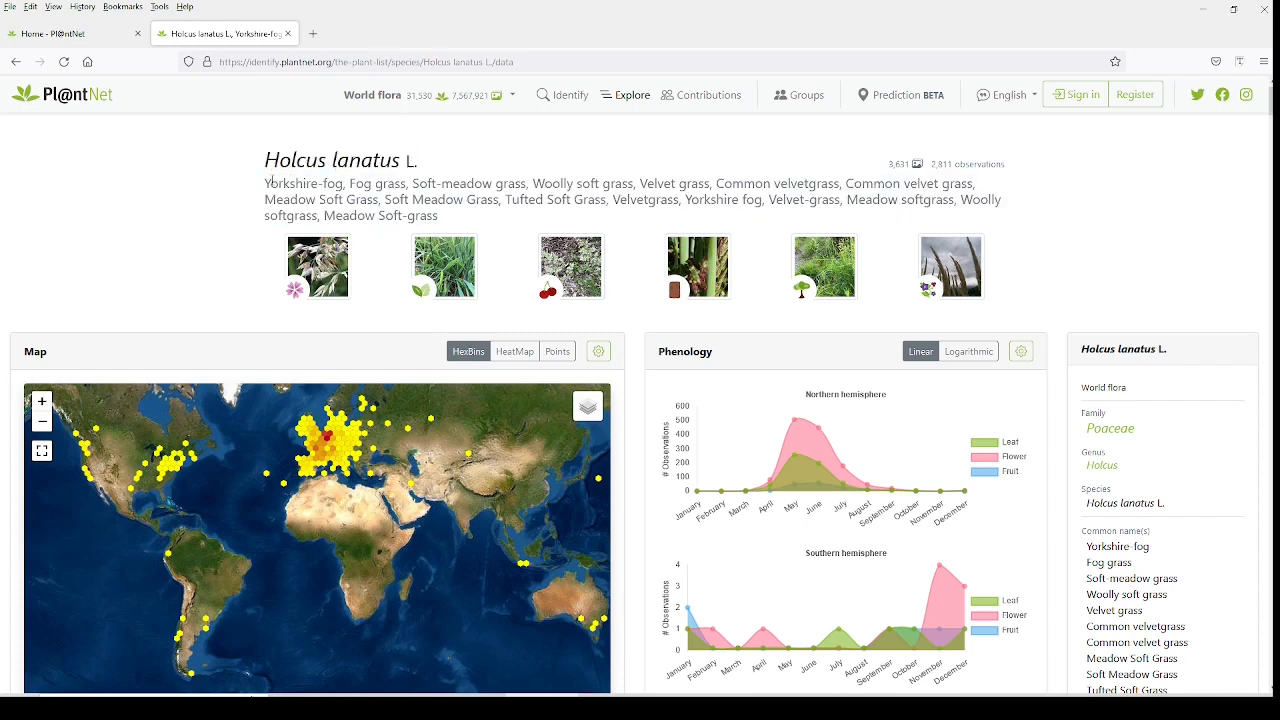
pyautogui.moveTo(266, 184); pyautogui.dragTo(436, 216)
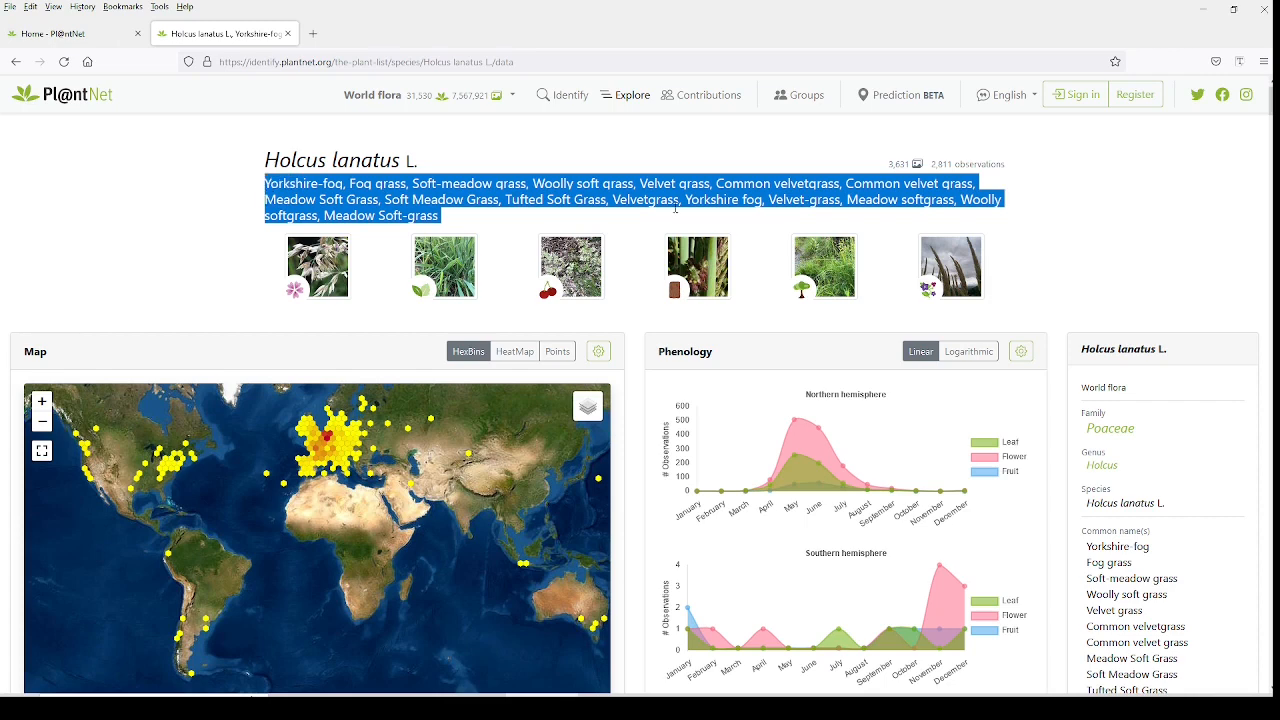
pyautogui.scroll(-3)
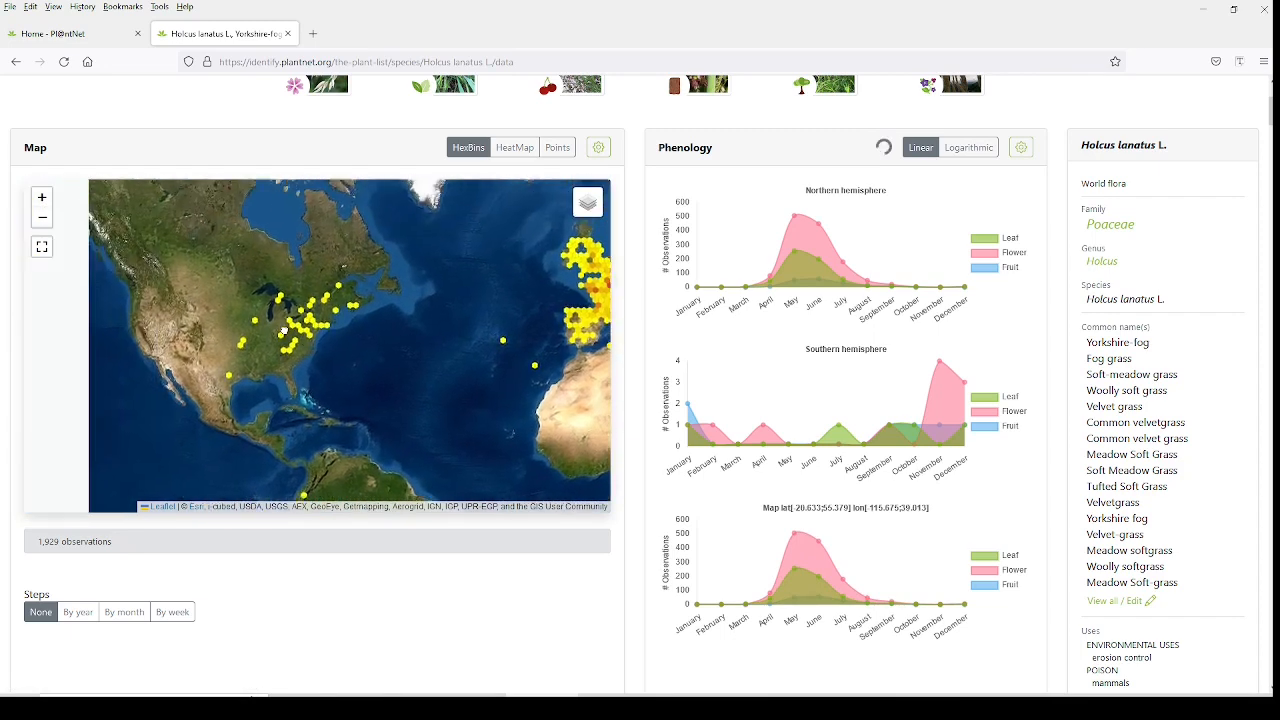
pyautogui.moveTo(284, 330); pyautogui.dragTo(264, 290)
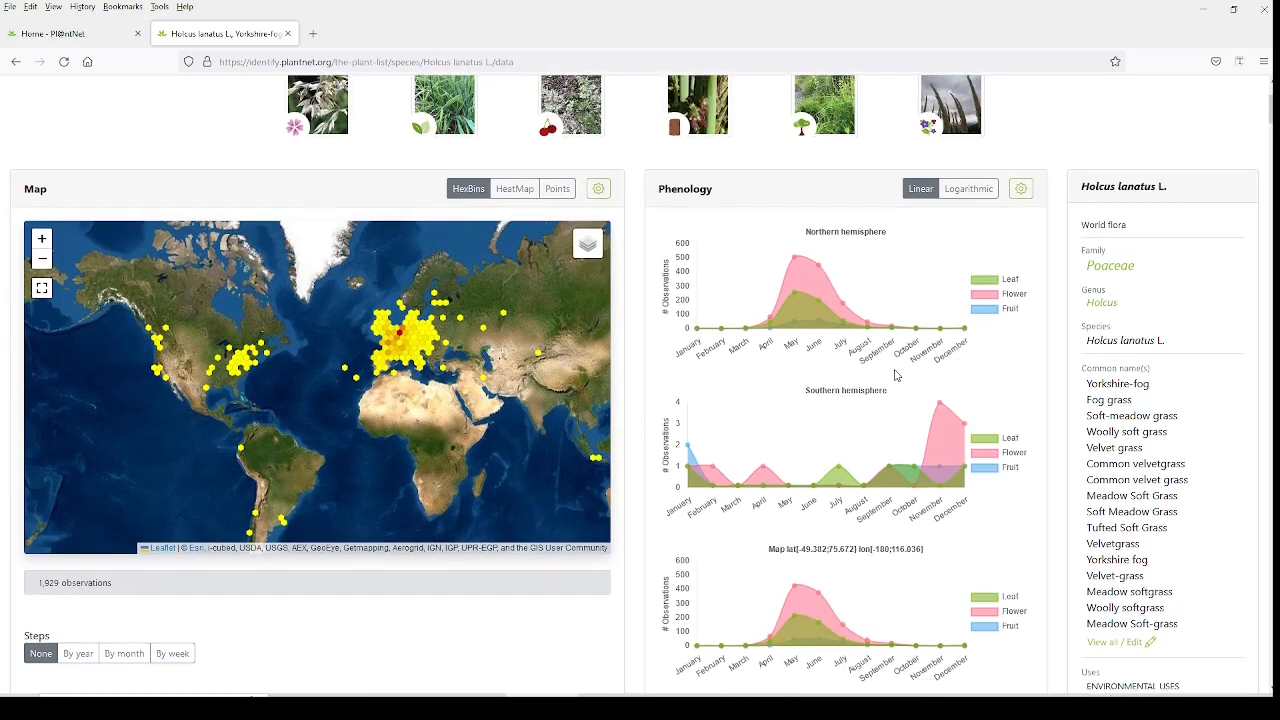
# Look over the phenology charts and select the common name Yorkshire-fog.
pyautogui.scroll(-3)
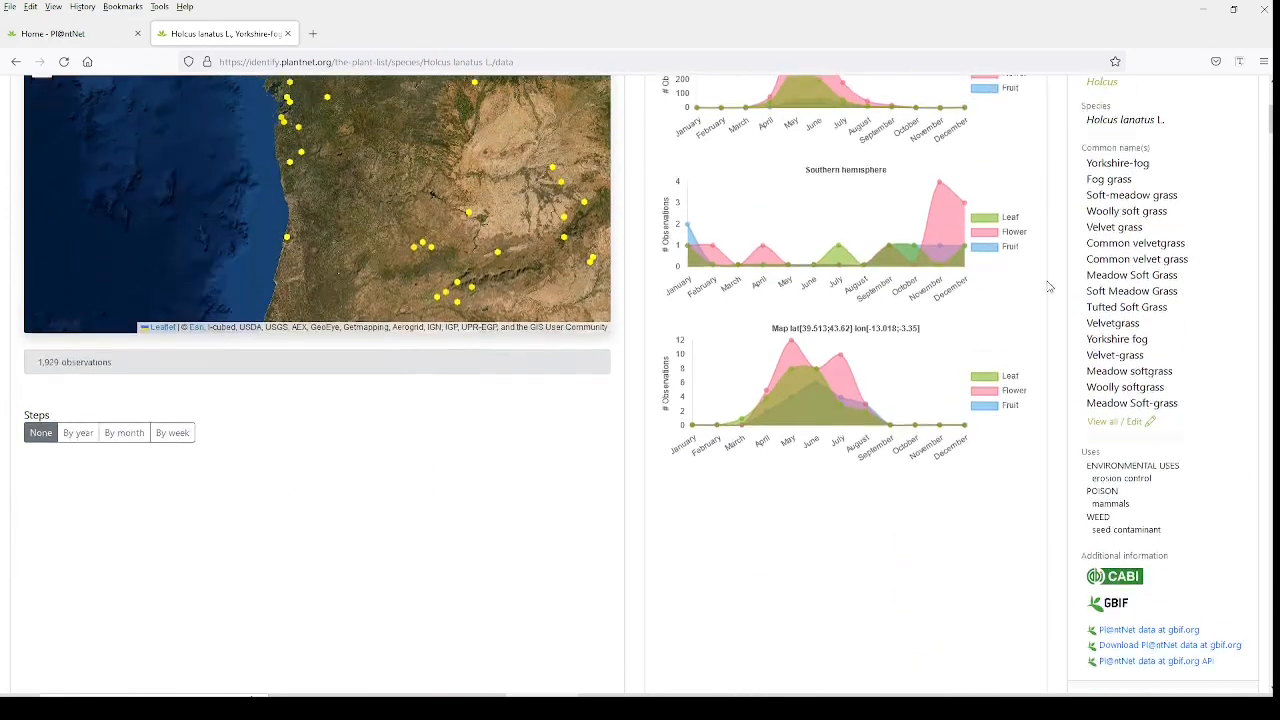
pyautogui.scroll(3)
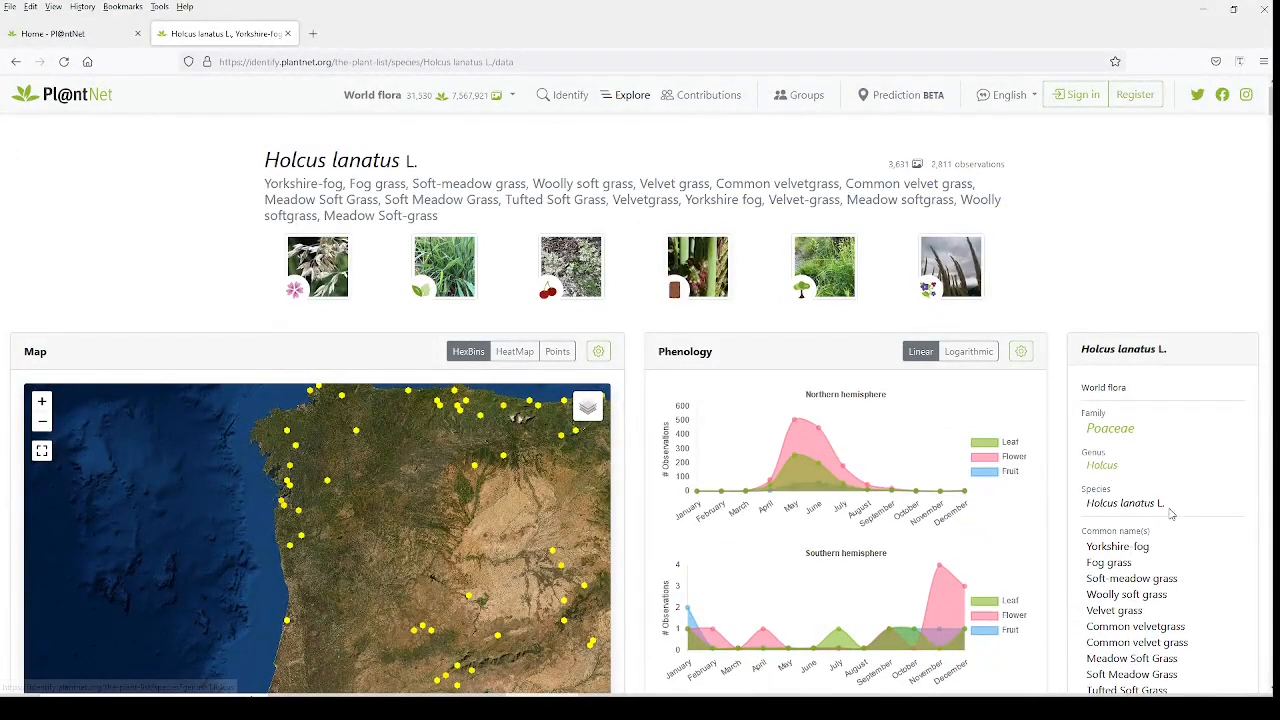
pyautogui.scroll(-3)
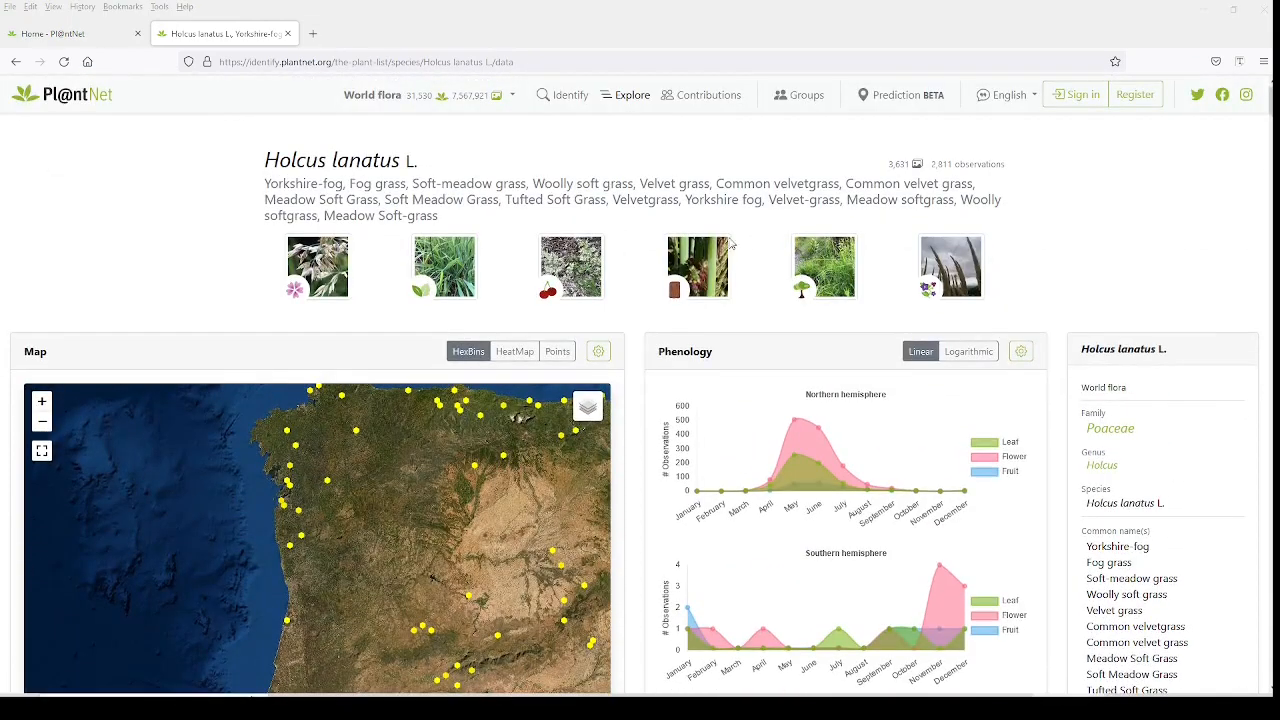
pyautogui.doubleClick(302, 184)
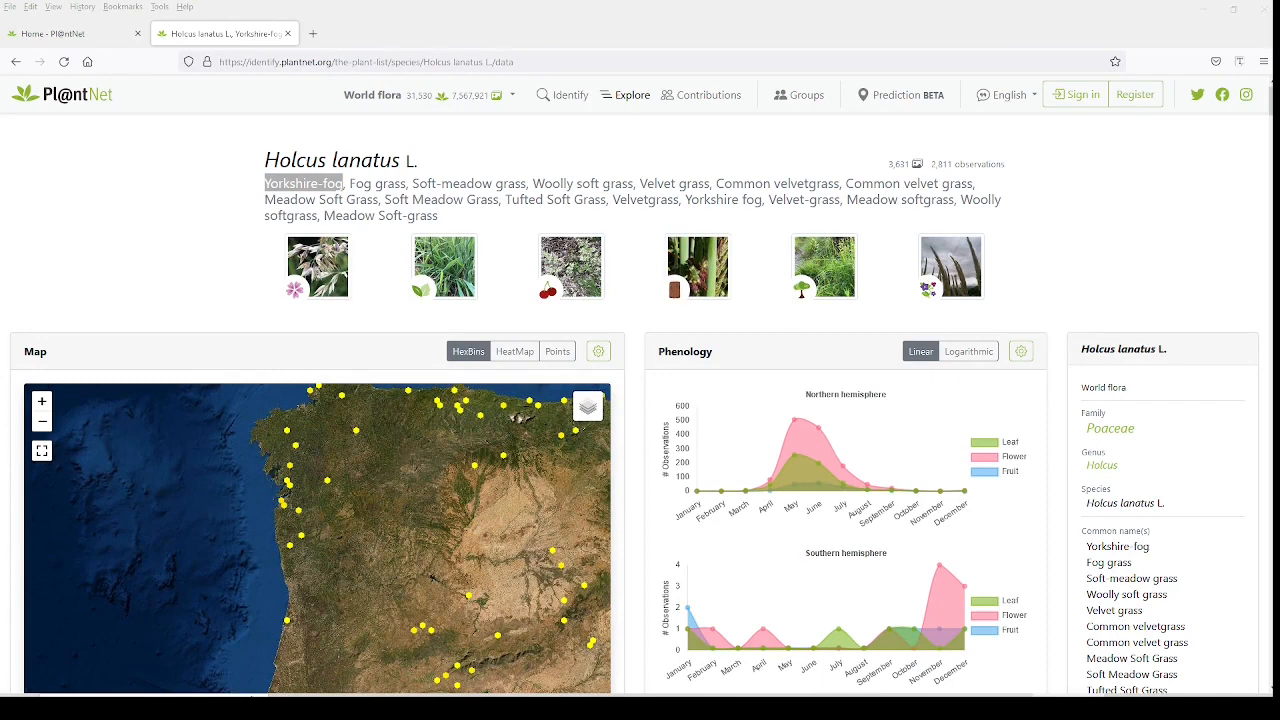
pyautogui.moveTo(716, 512)
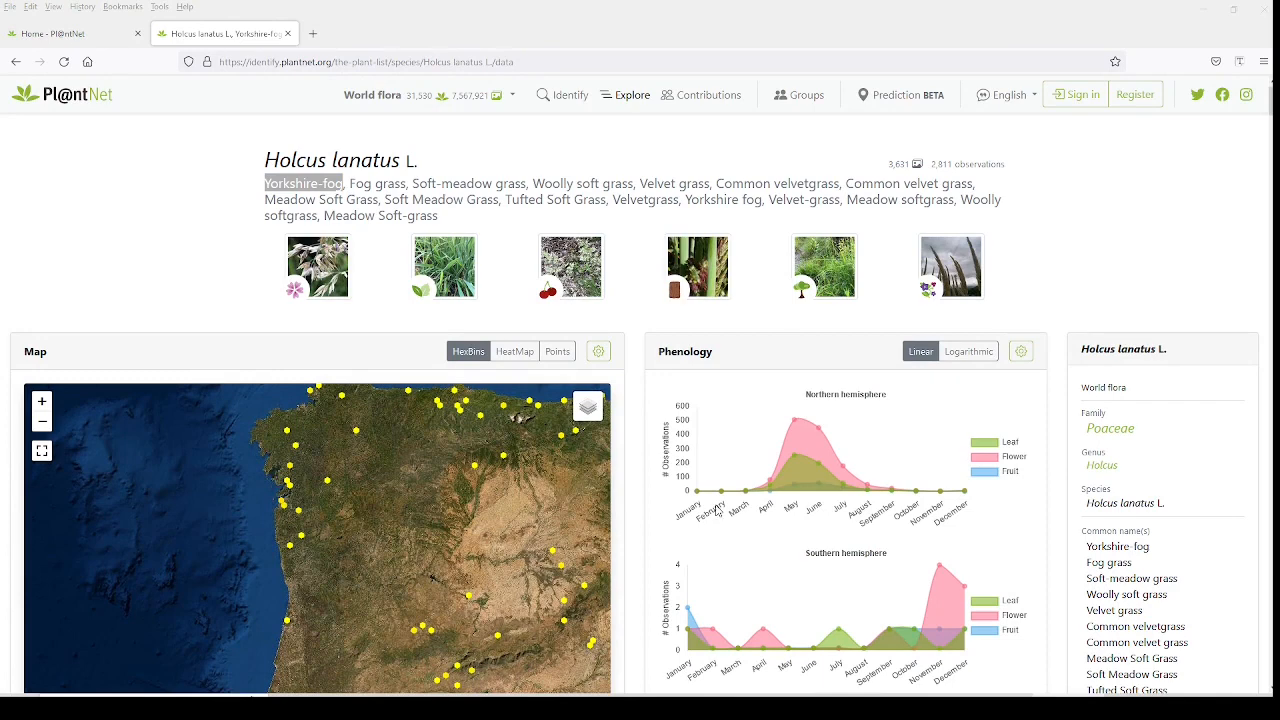
pyautogui.doubleClick(304, 184)
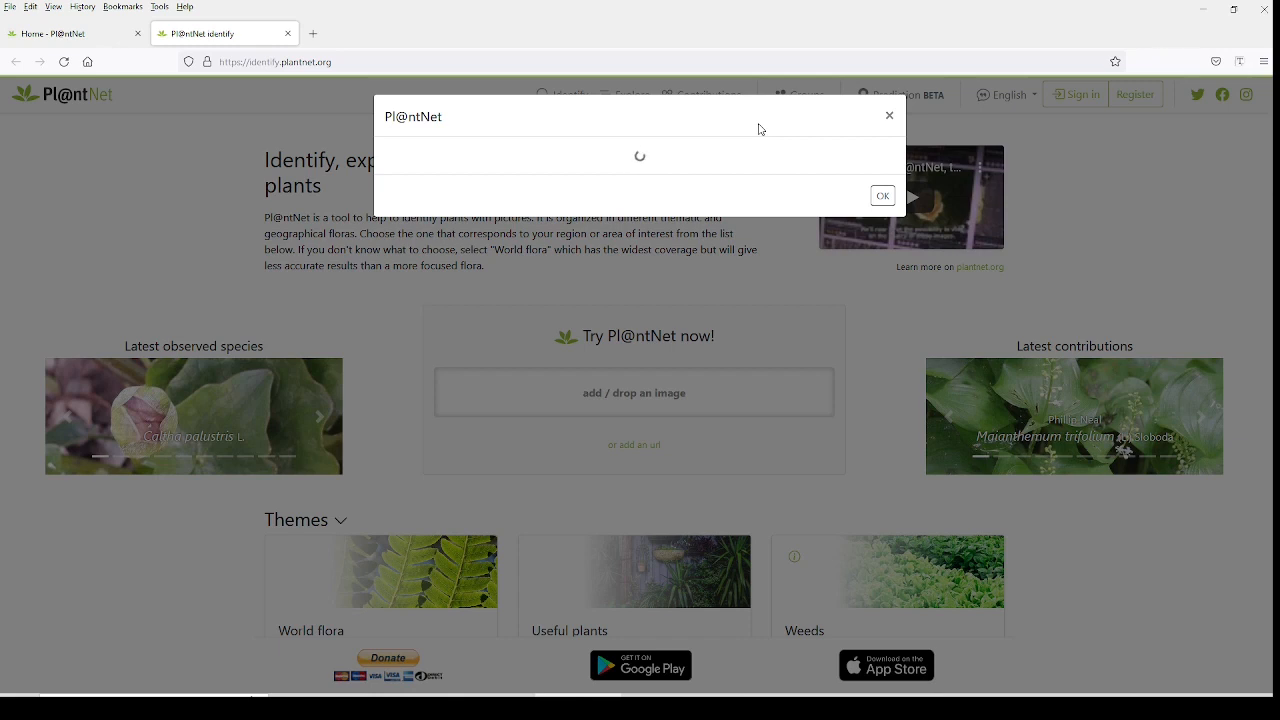
pyautogui.moveTo(766, 128)
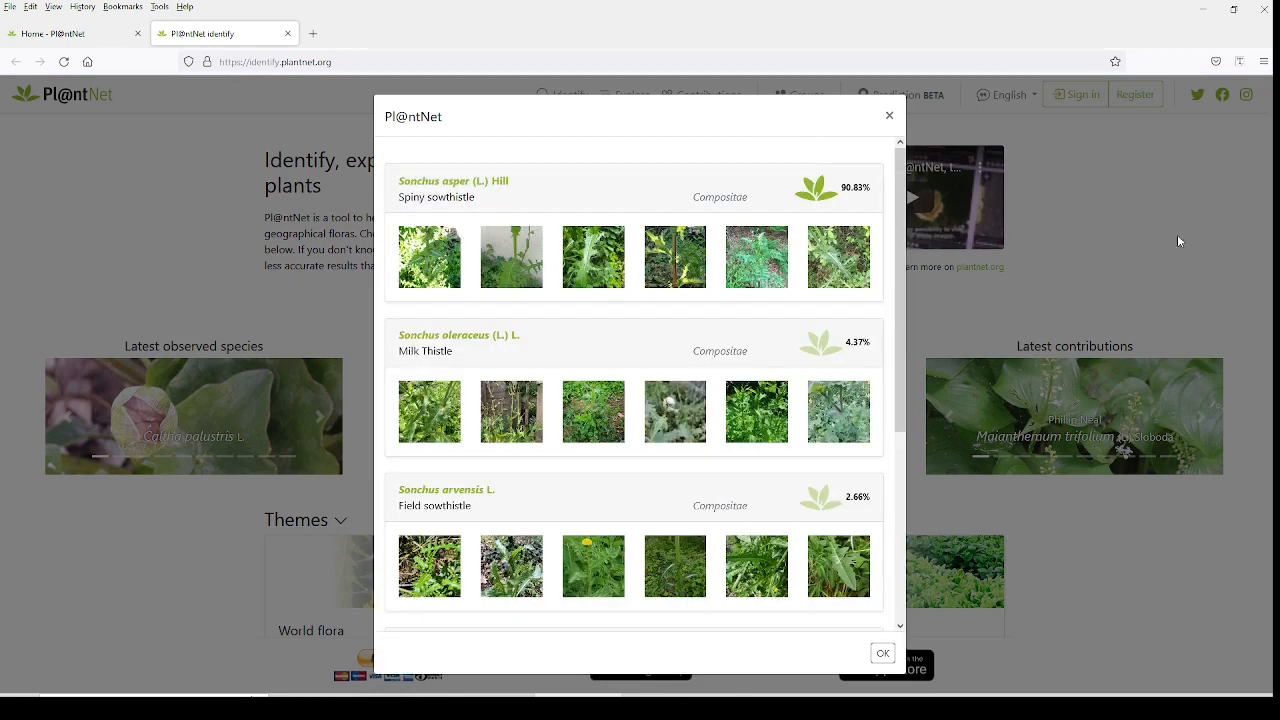
pyautogui.moveTo(744, 108)
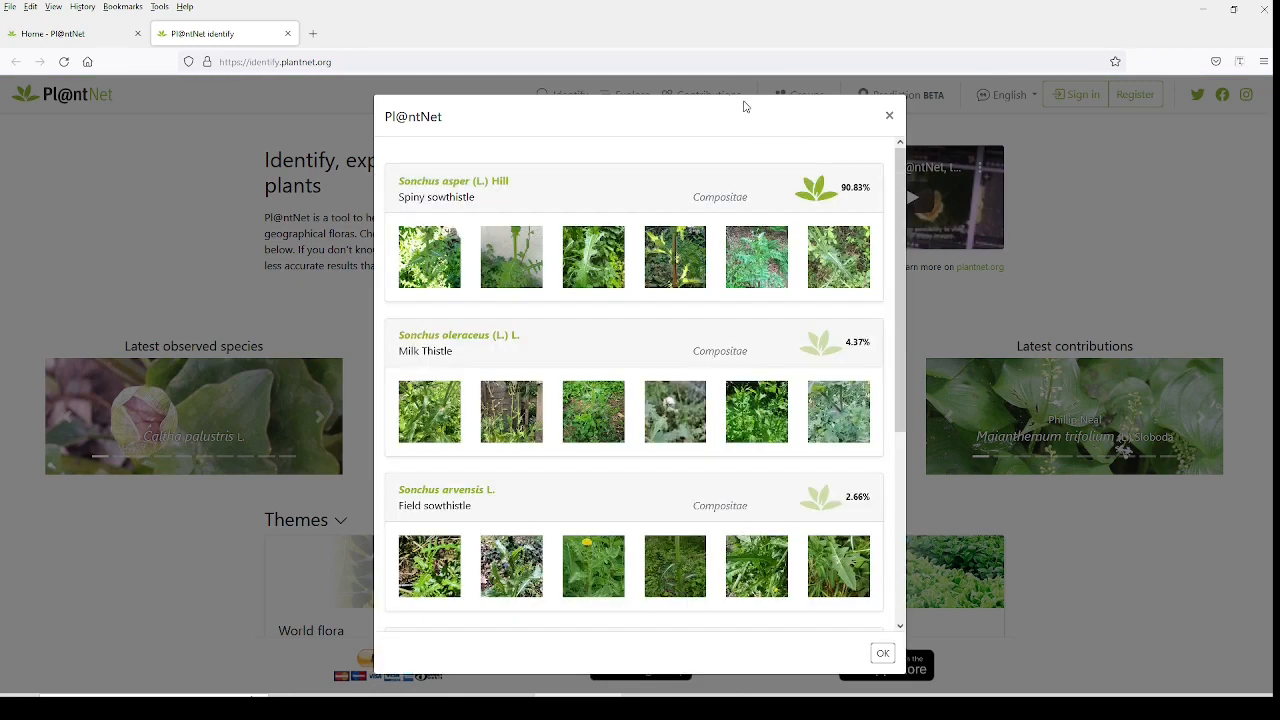
pyautogui.moveTo(864, 200)
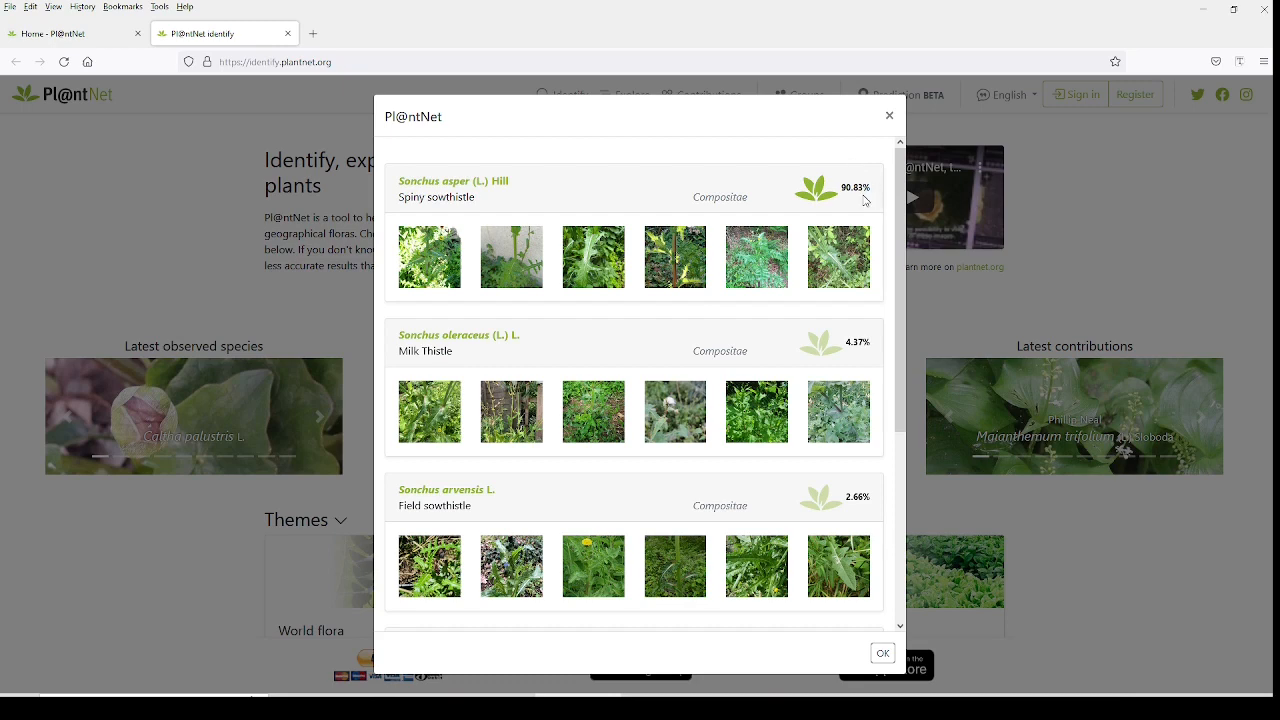
pyautogui.moveTo(490, 204)
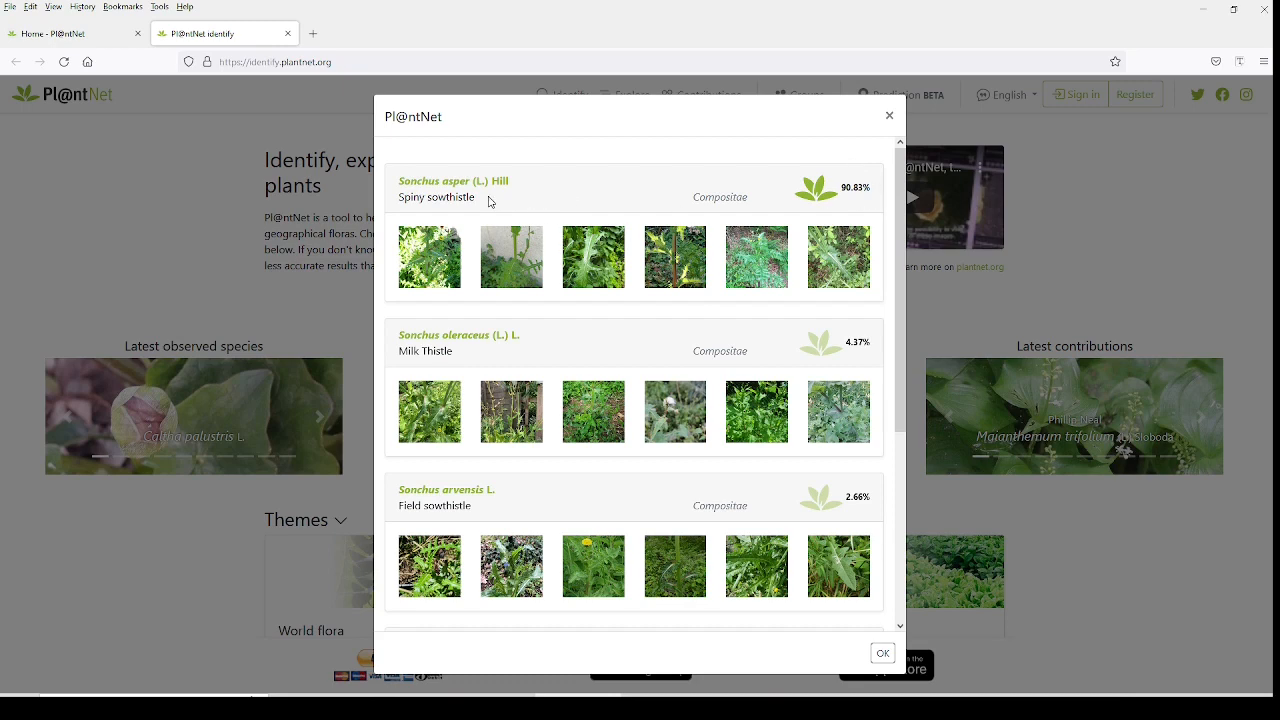
pyautogui.moveTo(996, 330)
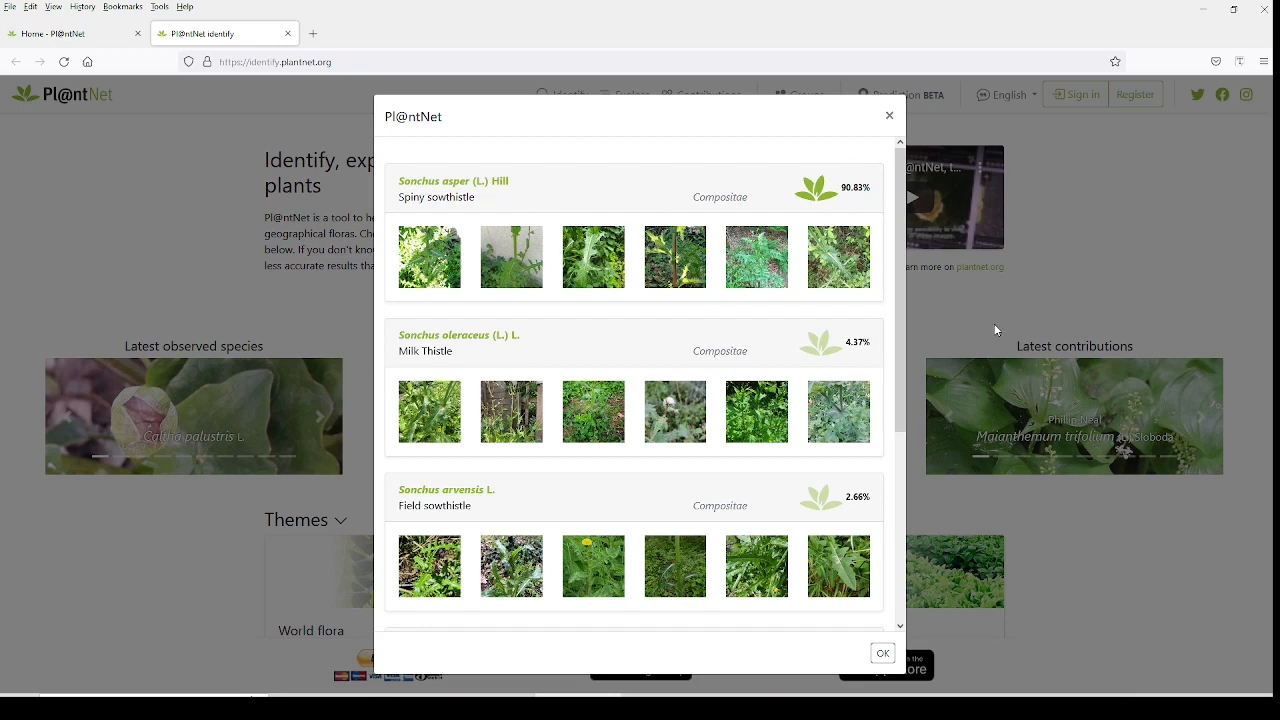
pyautogui.moveTo(742, 412)
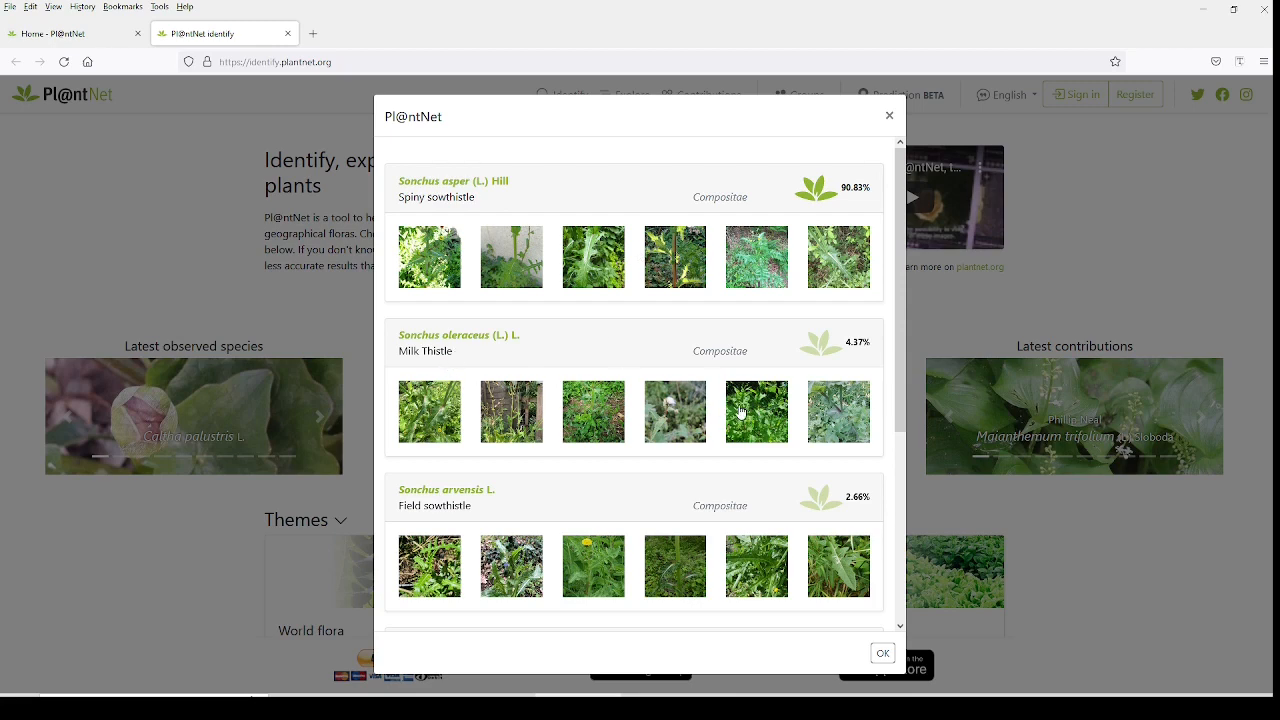
pyautogui.moveTo(816, 432)
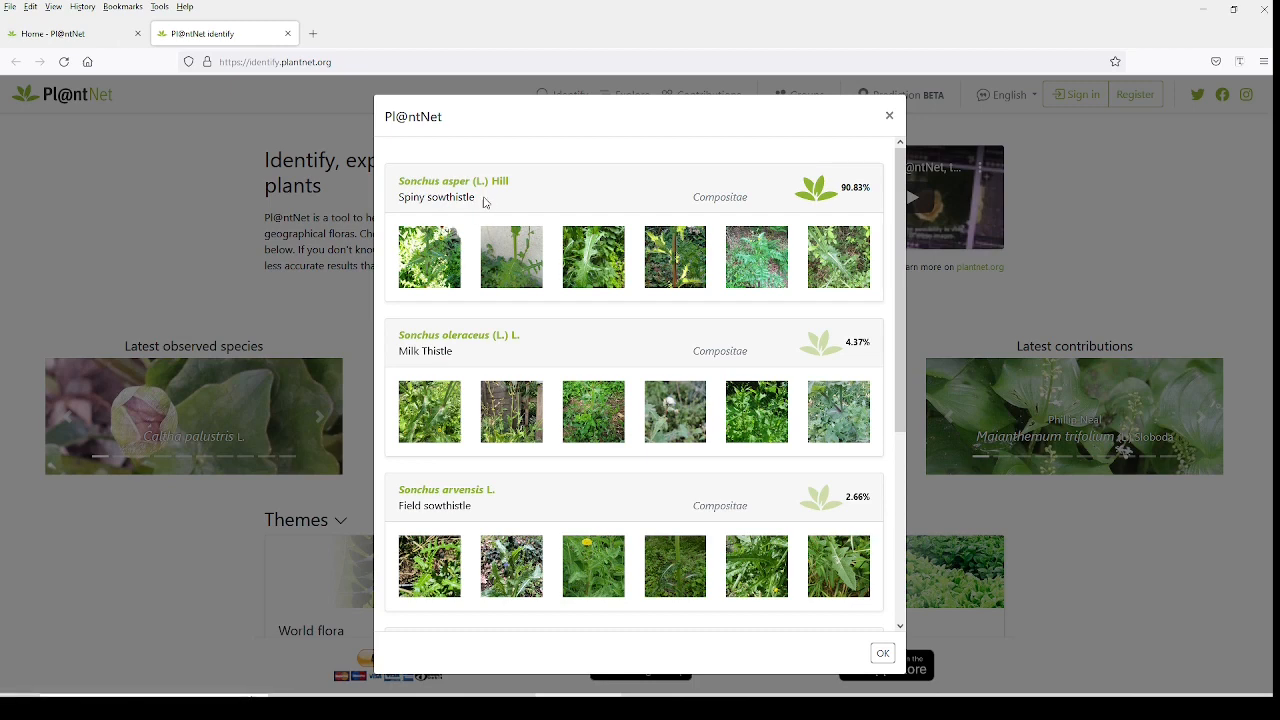
pyautogui.moveTo(482, 200)
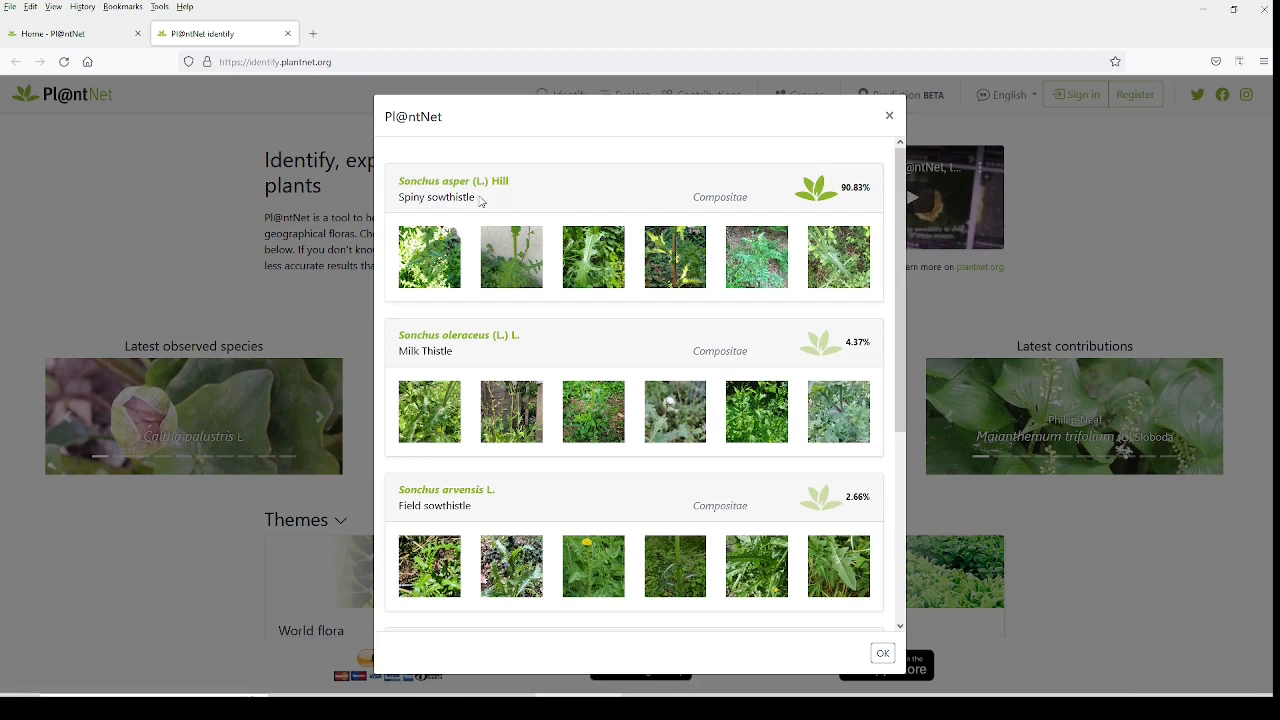
pyautogui.moveTo(848, 290)
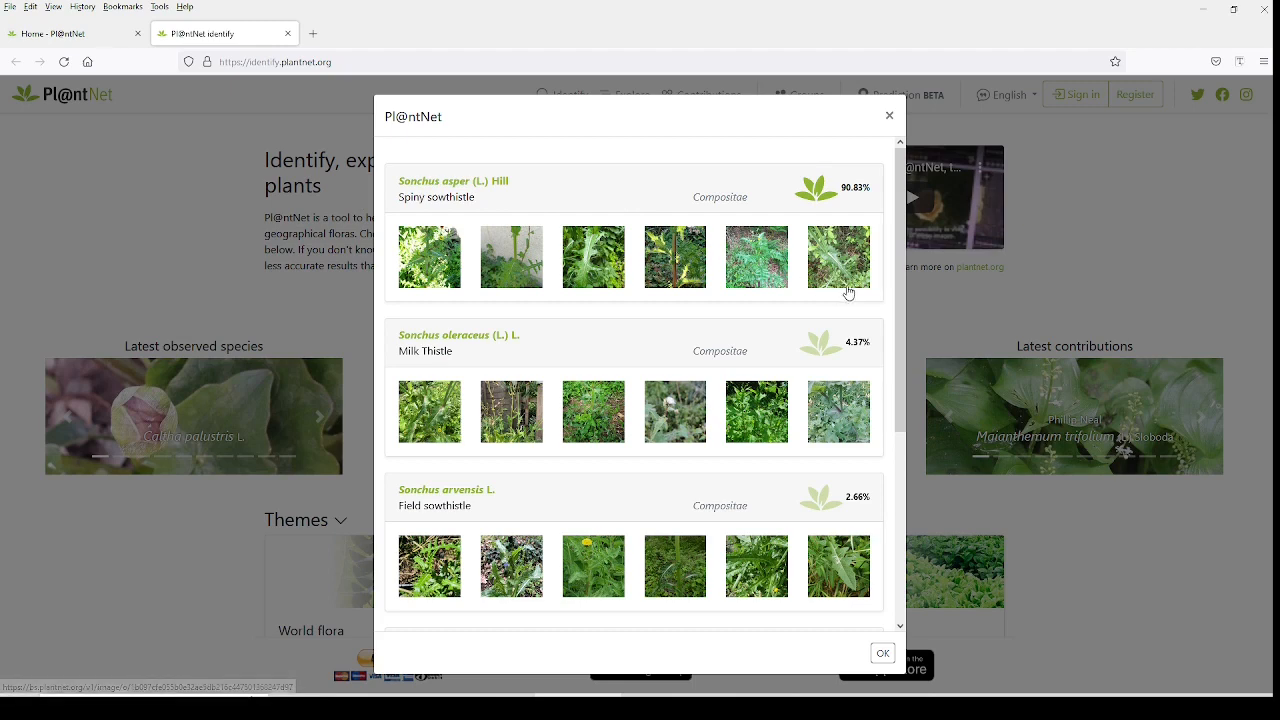
pyautogui.moveTo(592, 258)
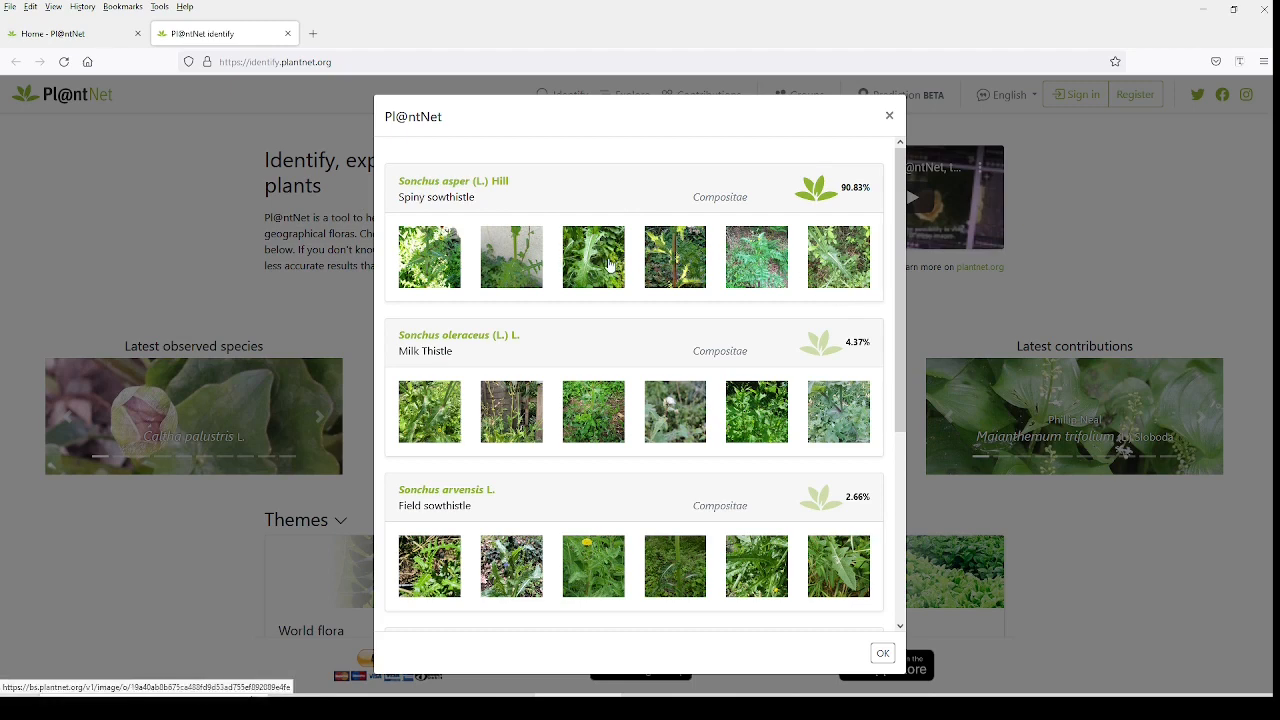
pyautogui.click(592, 256)
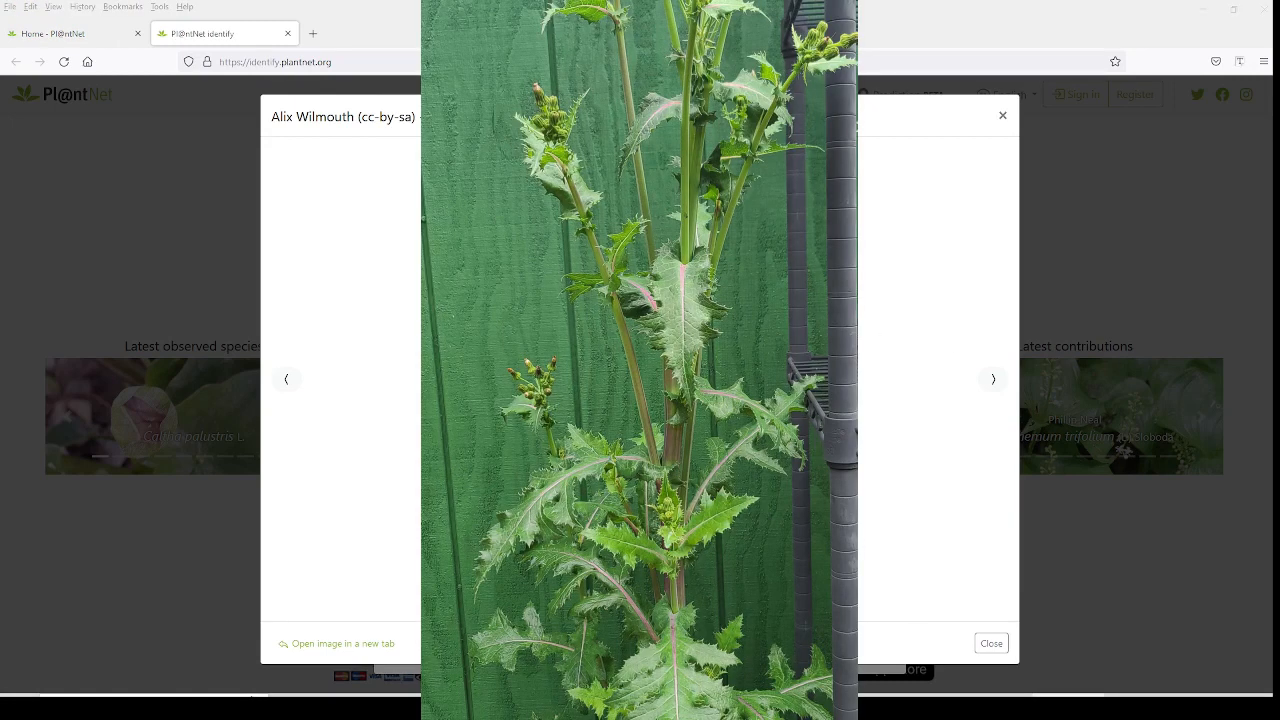
pyautogui.click(992, 378)
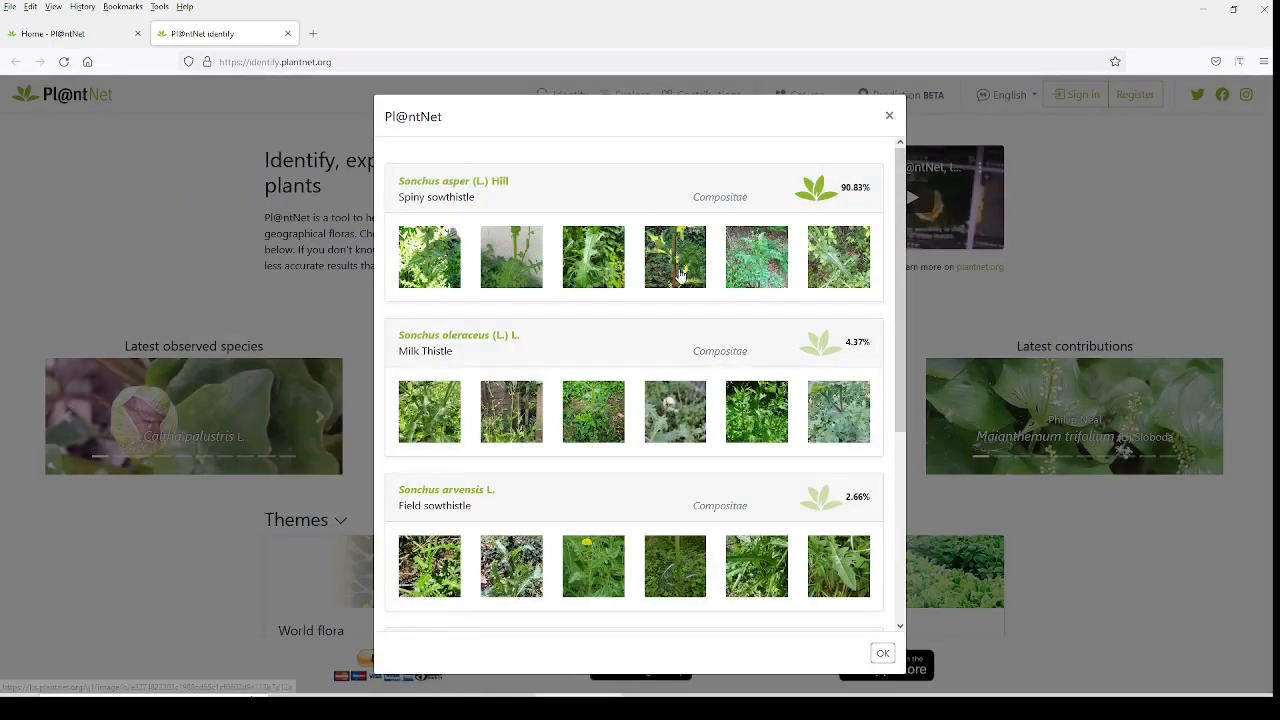
pyautogui.click(674, 256)
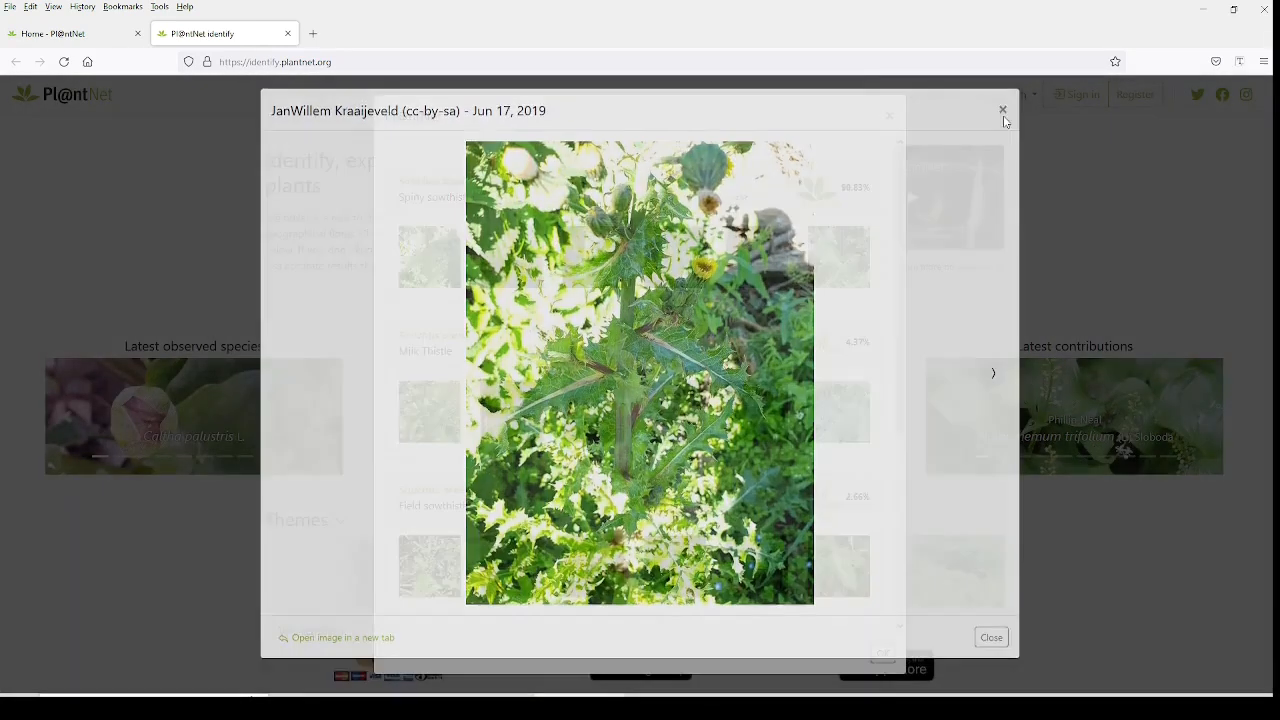
pyautogui.click(992, 378)
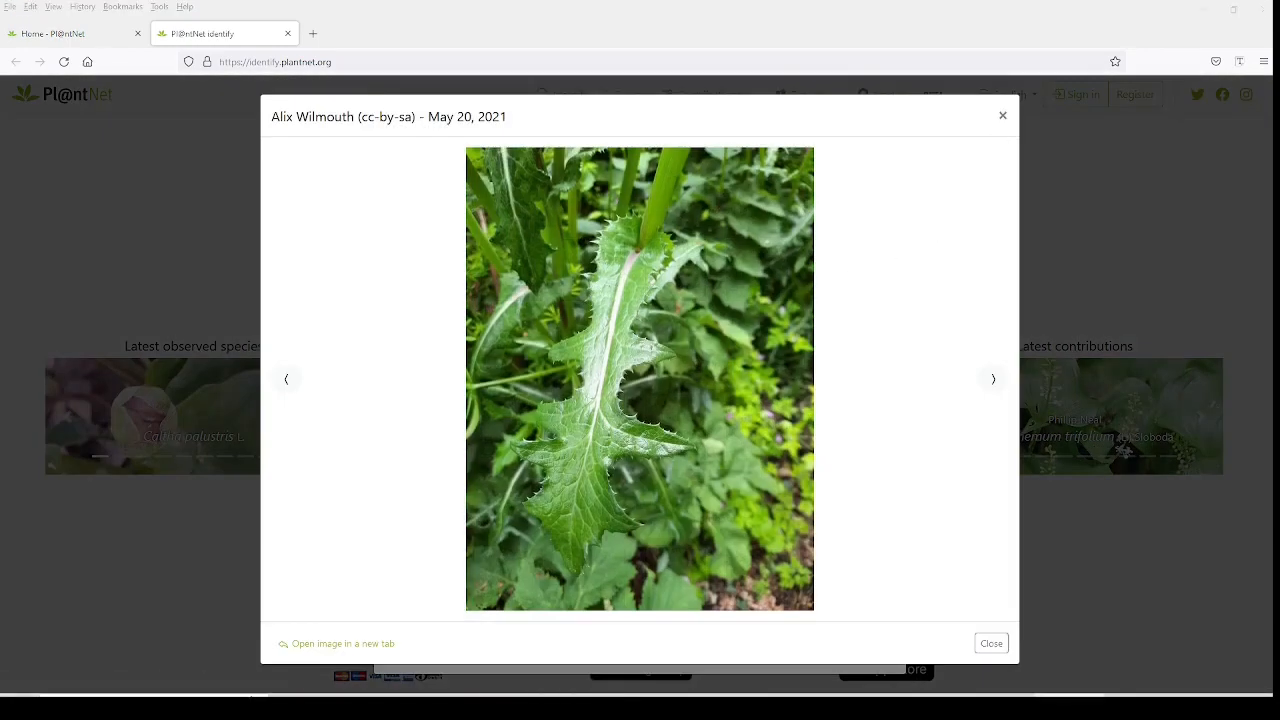
pyautogui.click(992, 378)
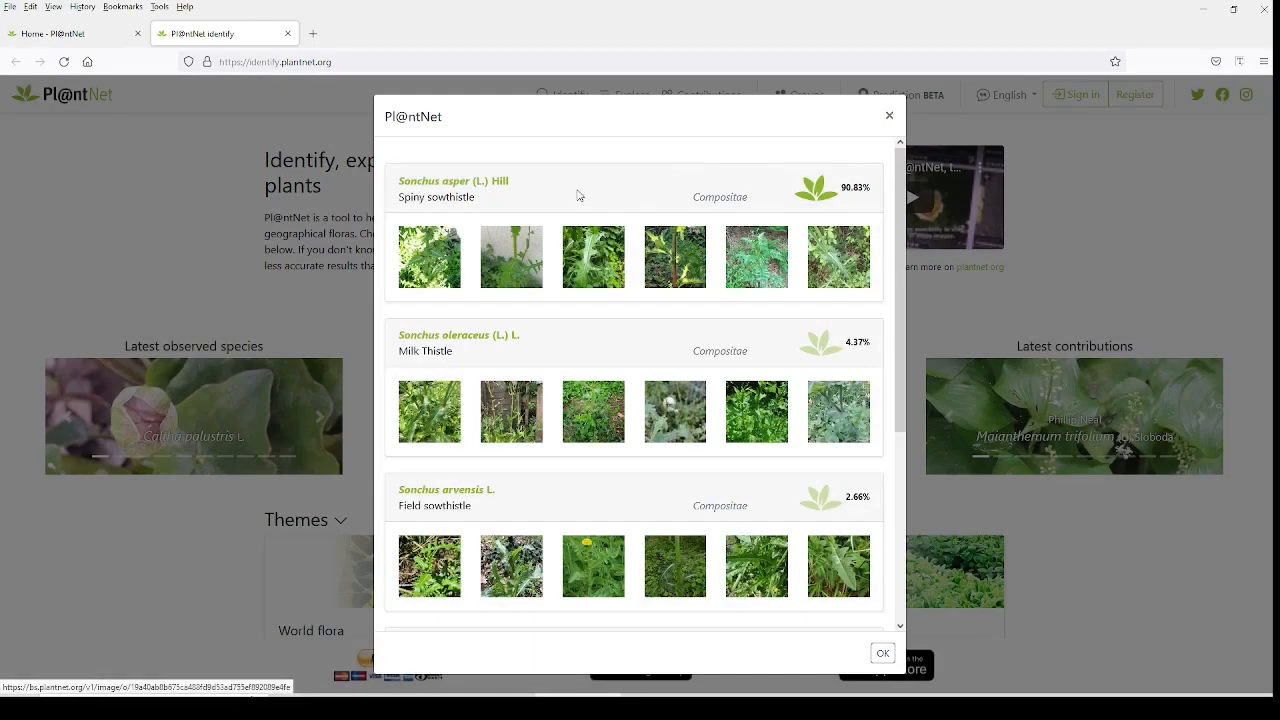
pyautogui.moveTo(500, 204)
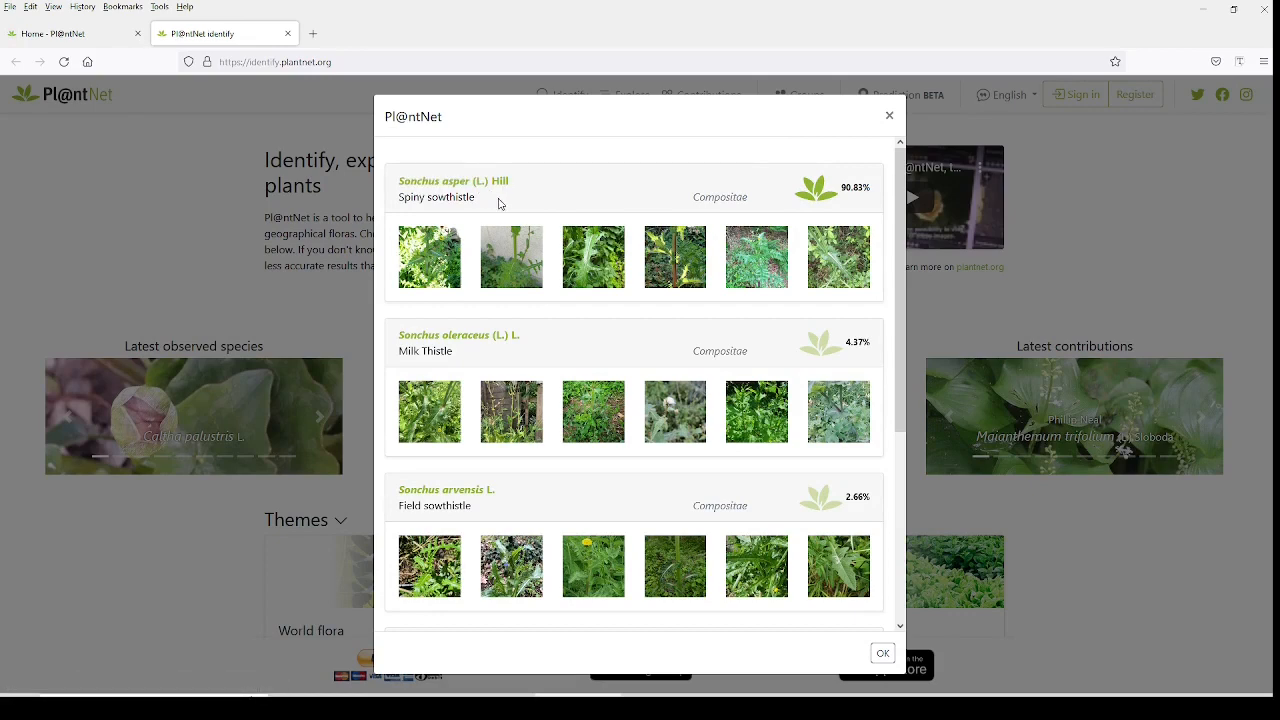
pyautogui.moveTo(680, 218)
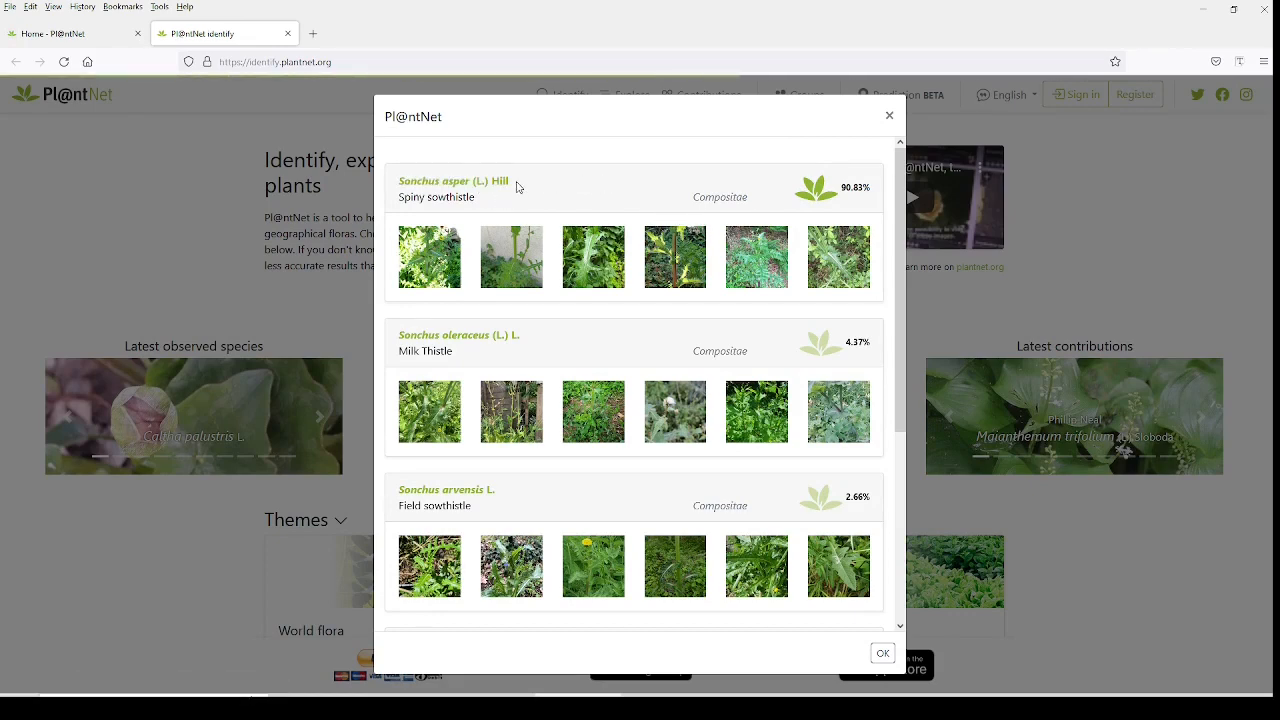
pyautogui.moveTo(524, 186)
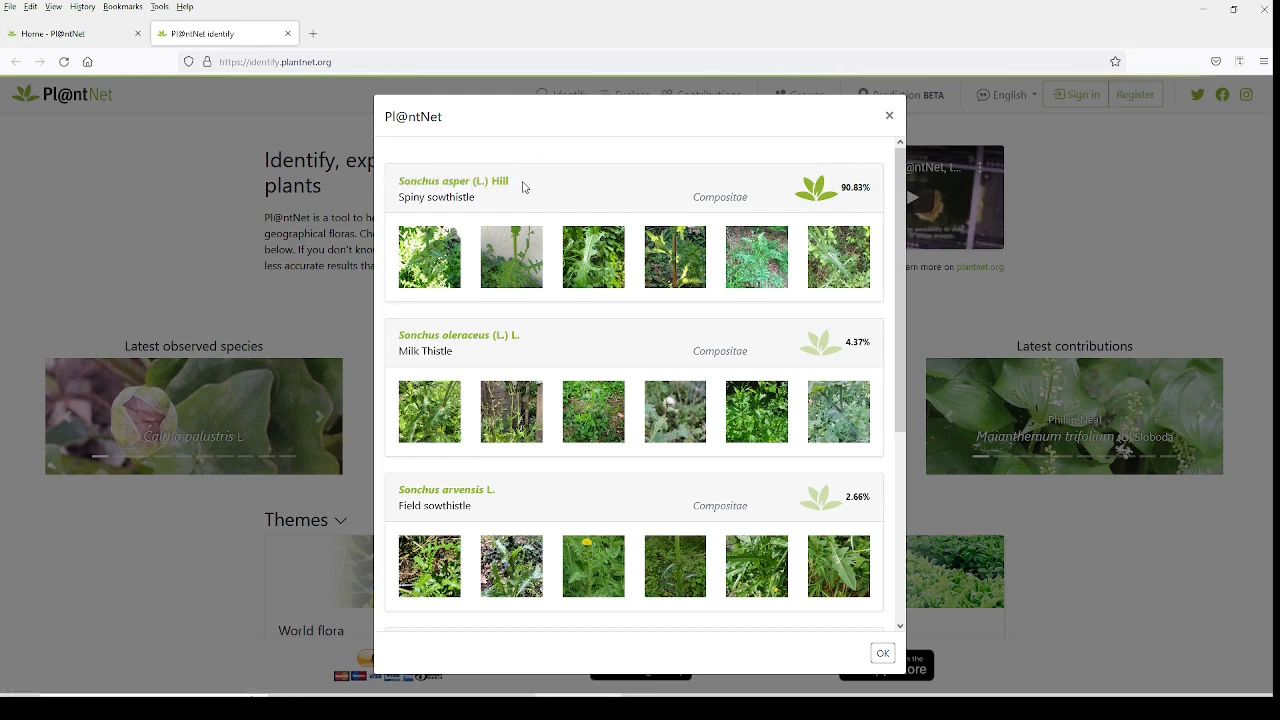
pyautogui.moveTo(520, 188)
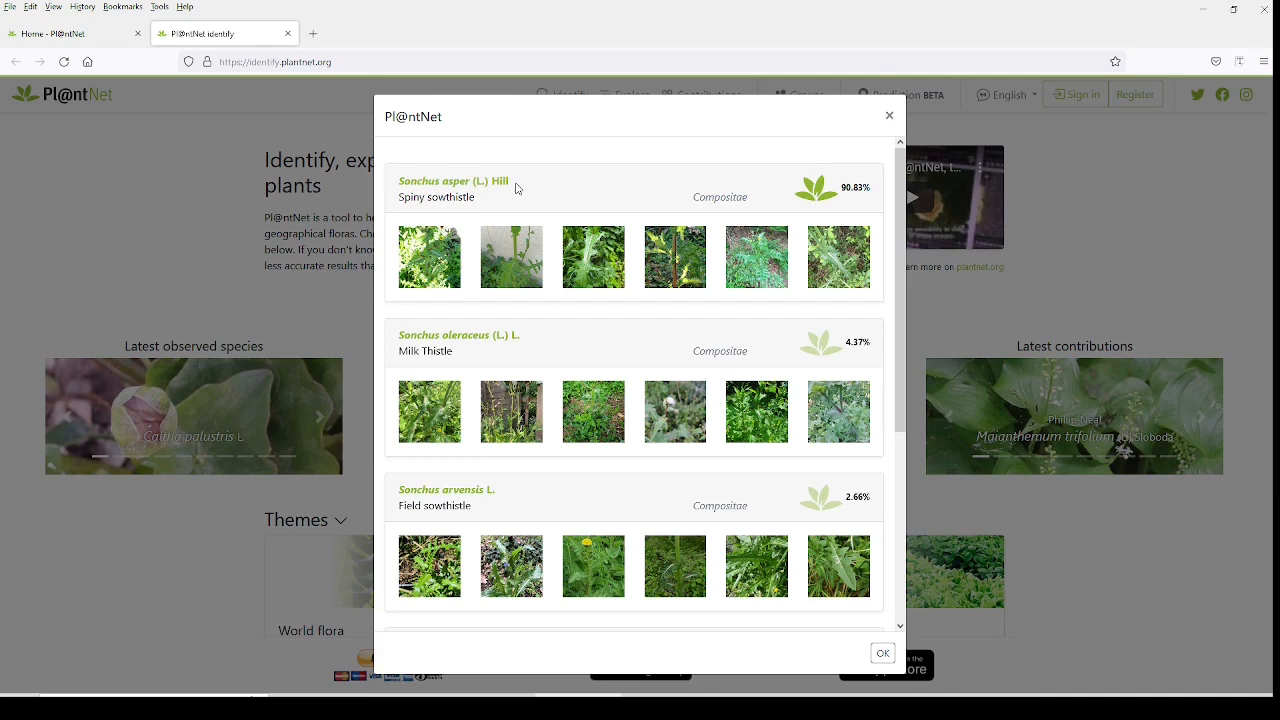
# Go to the Sonchus asper species page and down to its Map and Phenology panels.
pyautogui.click(452, 180)
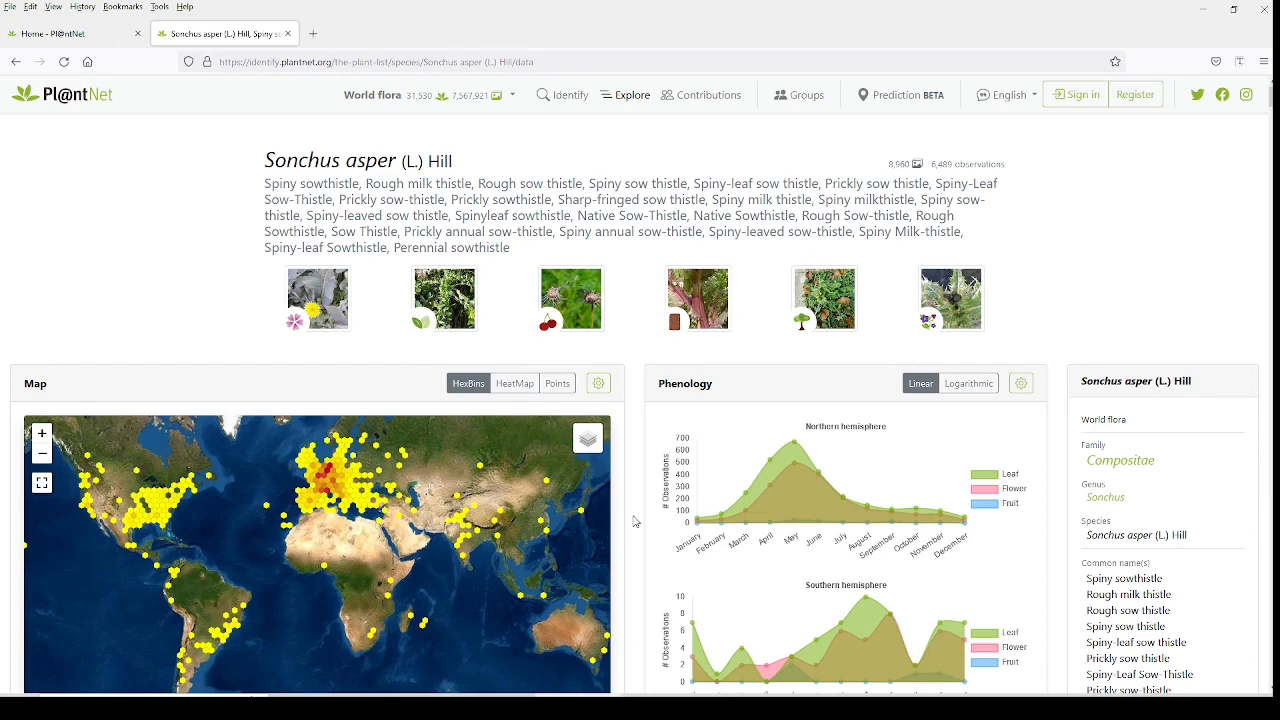
pyautogui.scroll(-3)
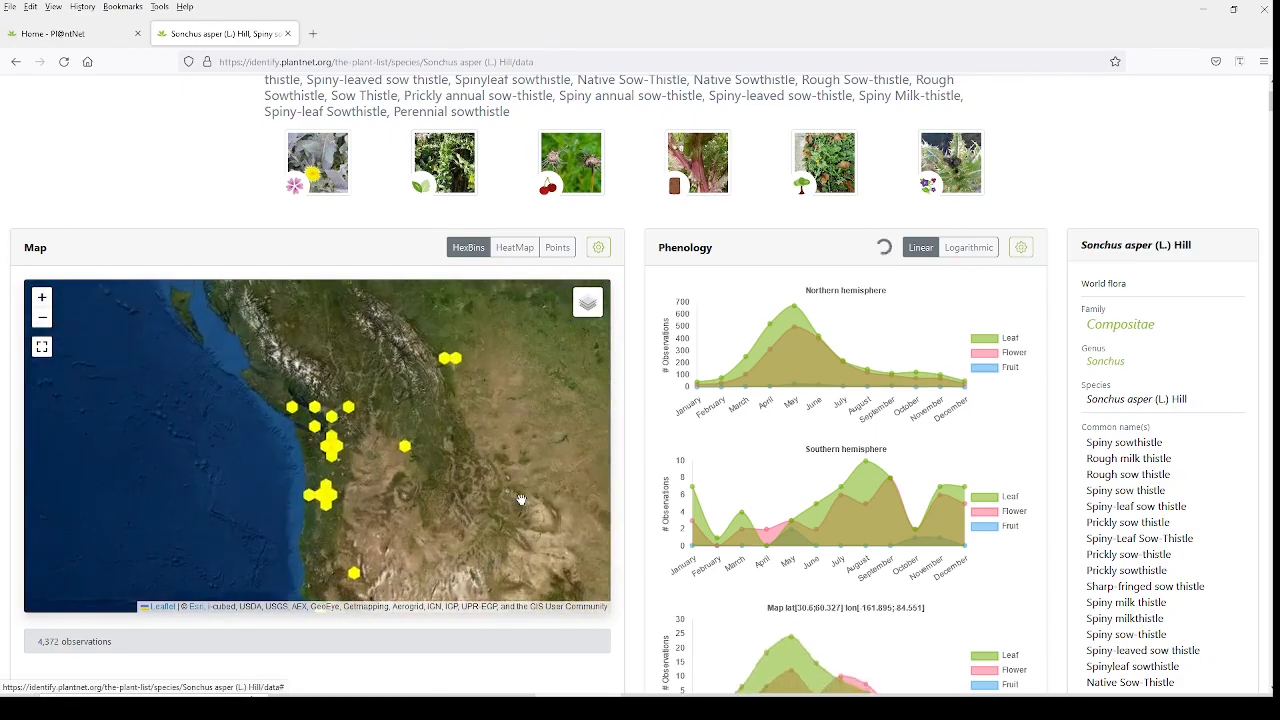
# Pan the Sonchus asper map over North America and zoom in on observations around Madagascar.
pyautogui.moveTo(520, 500); pyautogui.dragTo(264, 524)
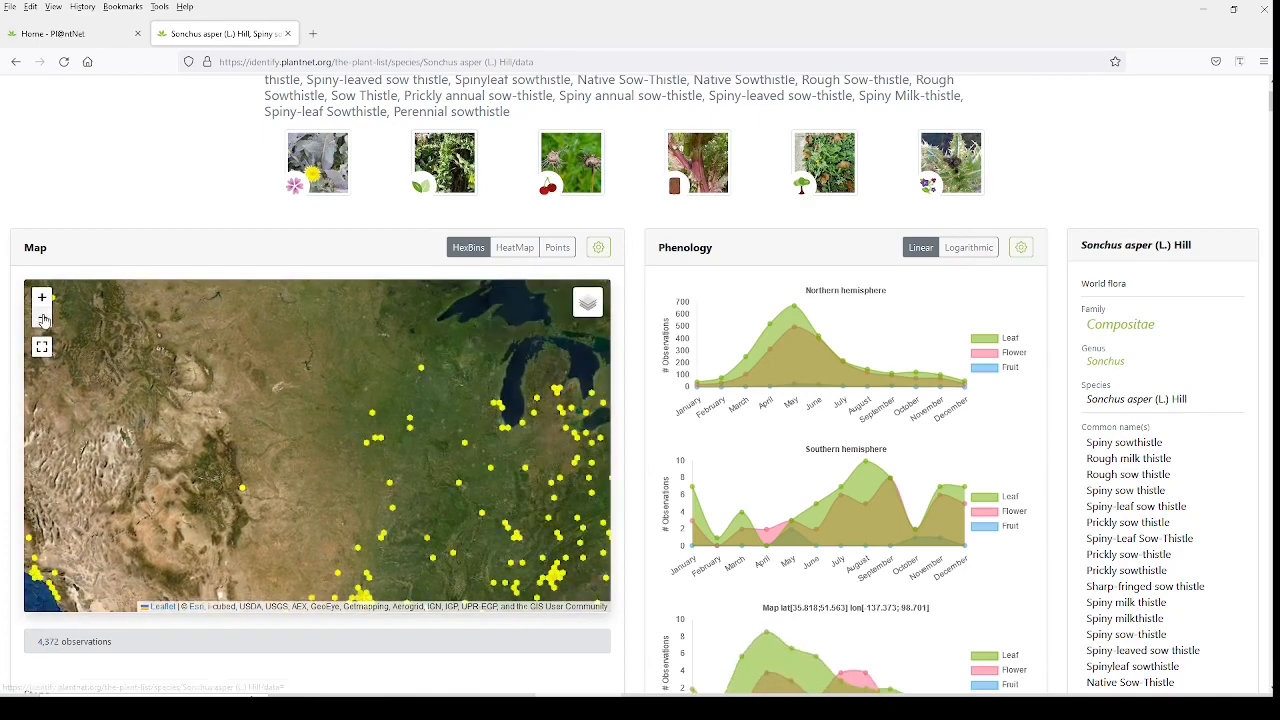
pyautogui.click(42, 320)
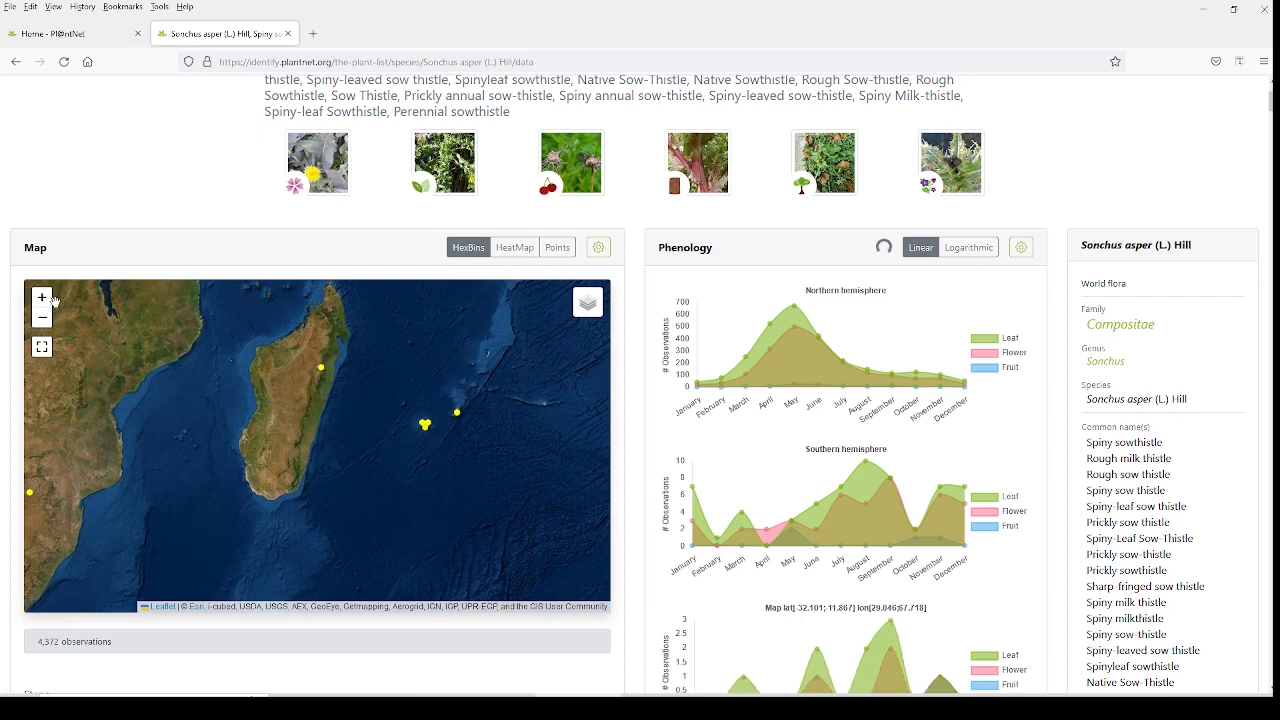
pyautogui.click(42, 298)
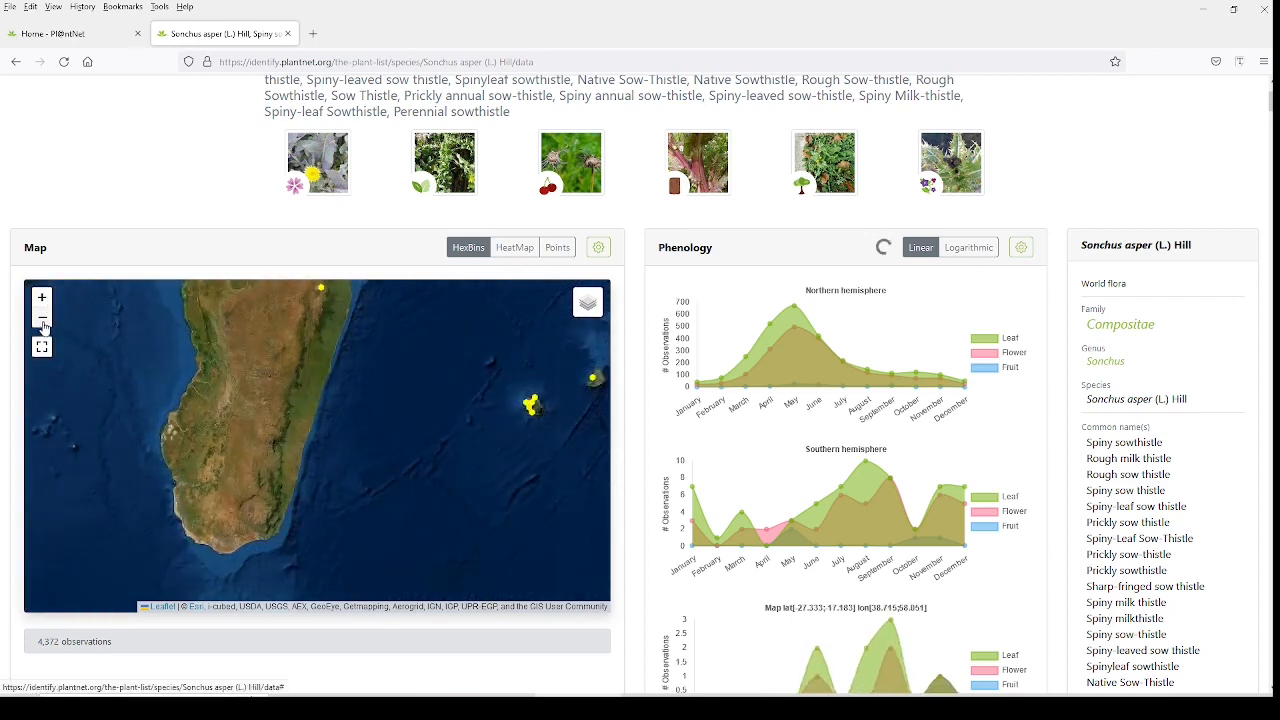
pyautogui.click(42, 316)
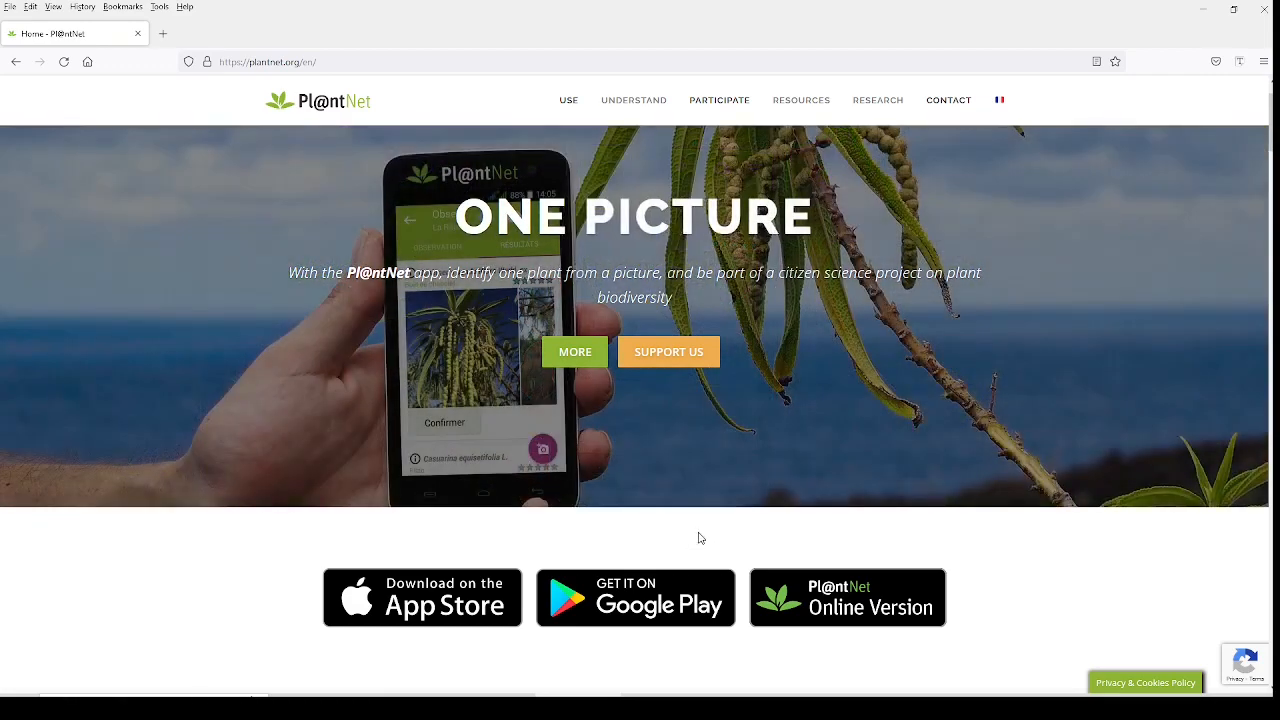
pyautogui.moveTo(680, 588)
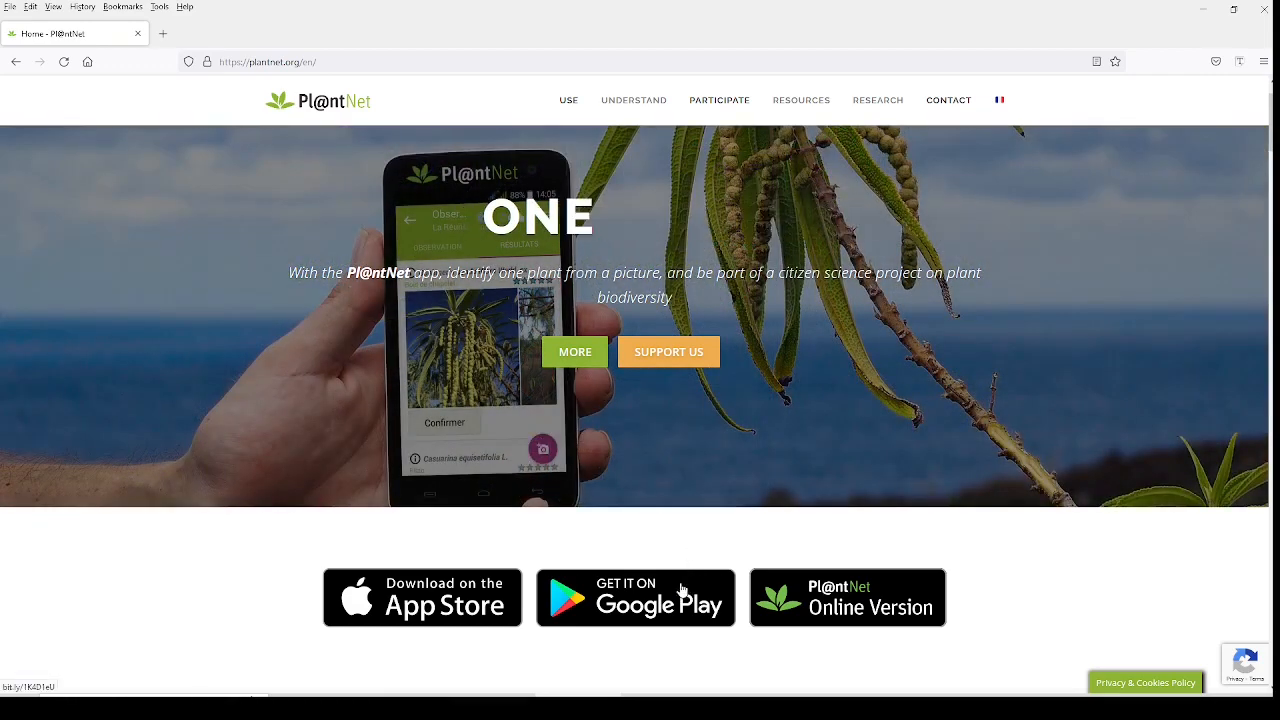